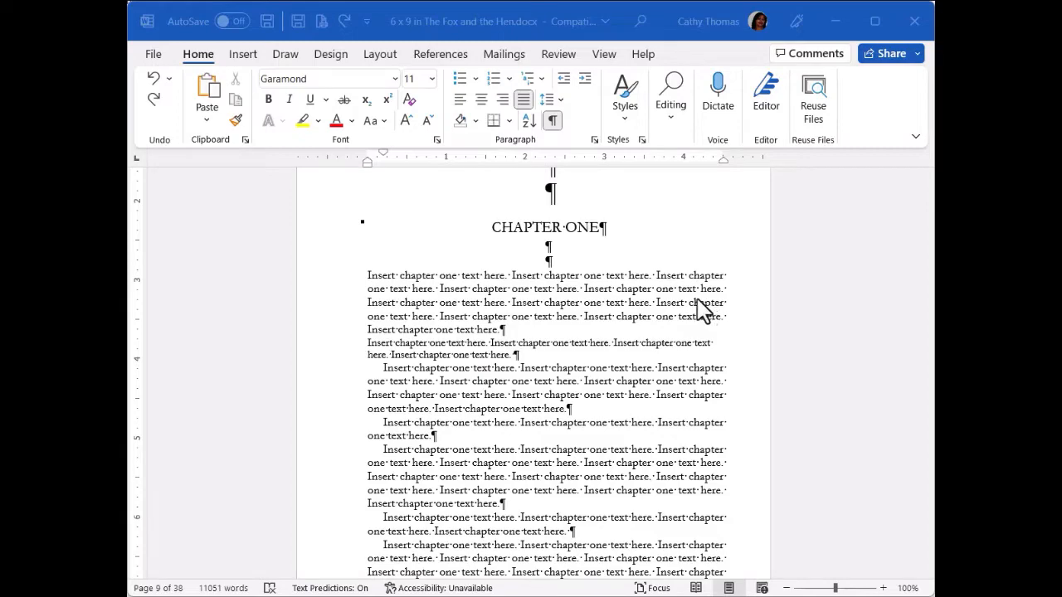
mouse_move(662, 278)
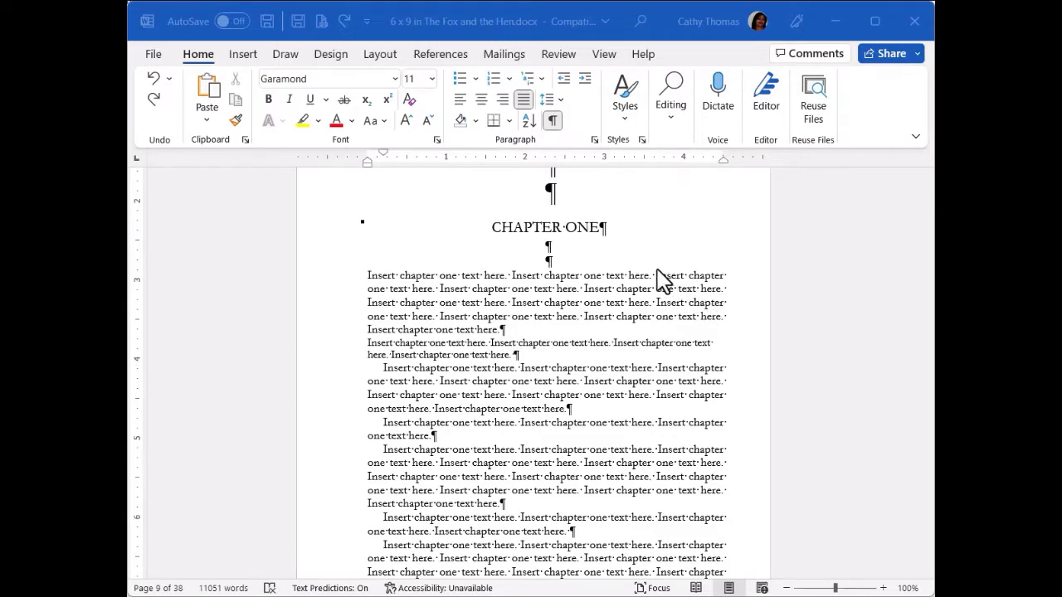
mouse_move(624, 251)
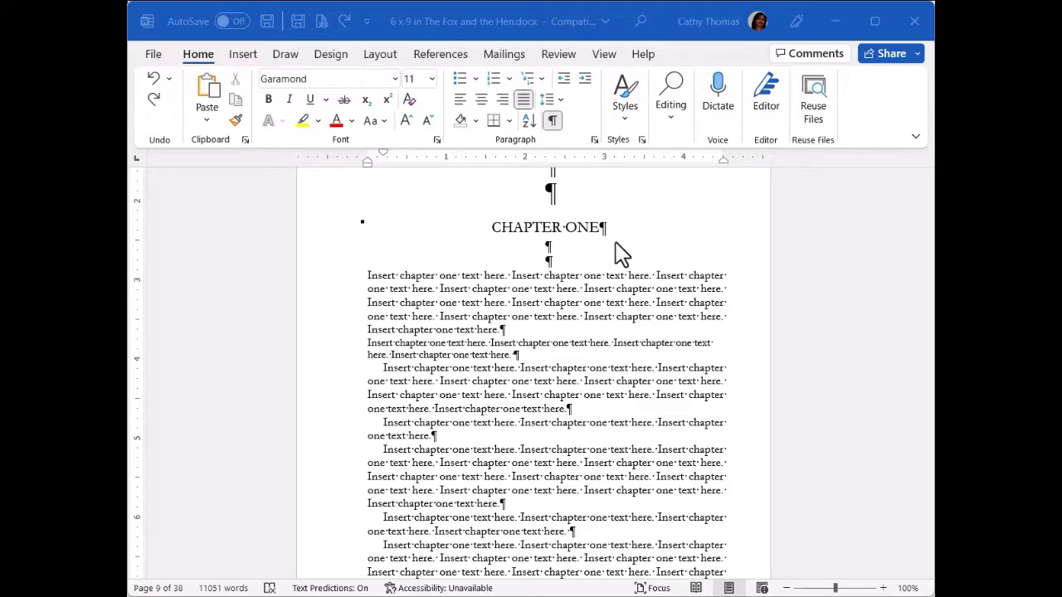
mouse_move(543, 253)
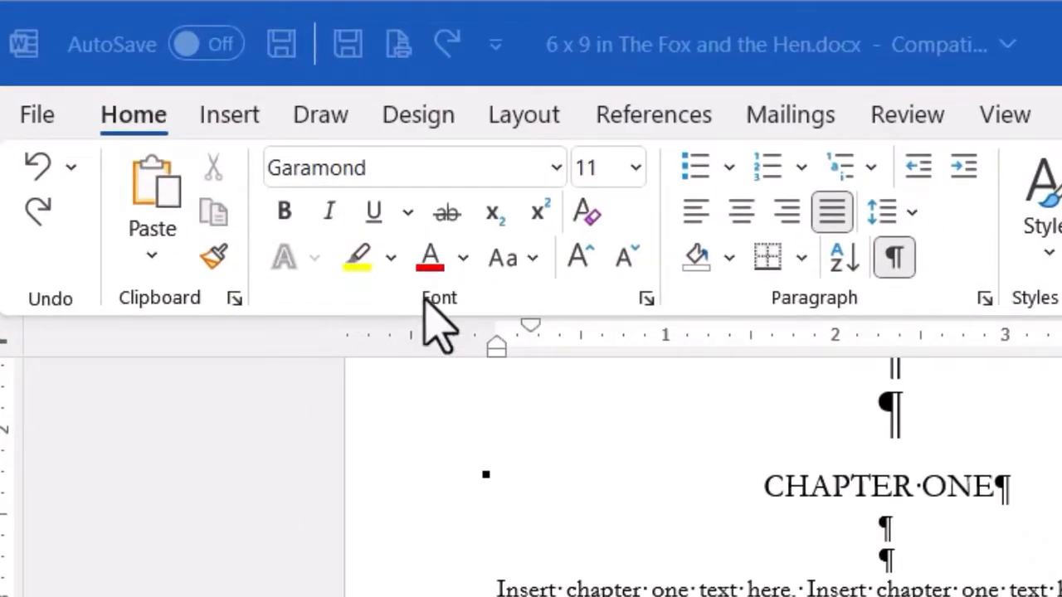
mouse_move(365, 274)
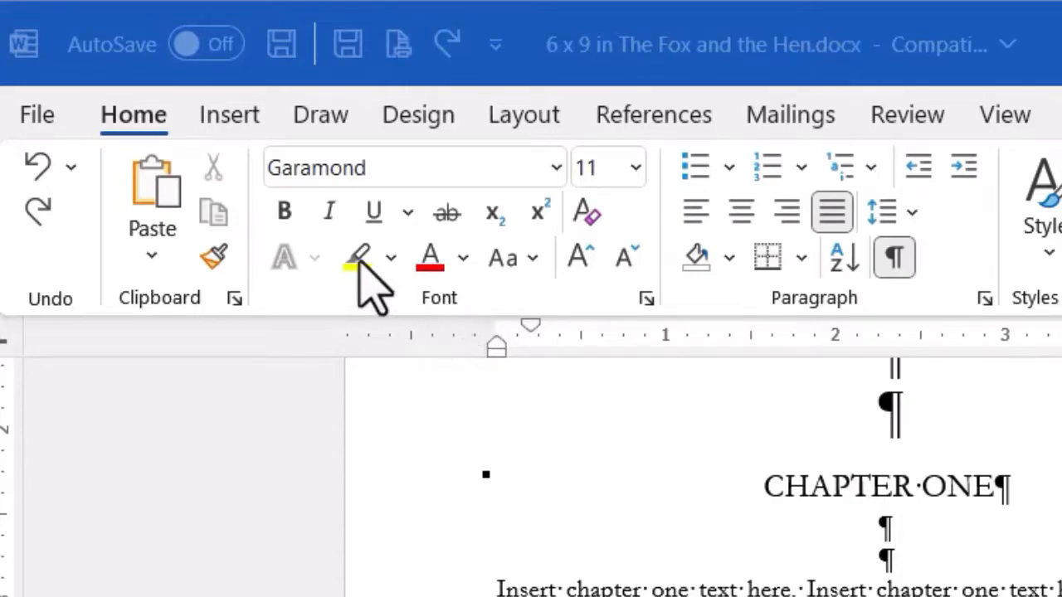
mouse_move(373, 290)
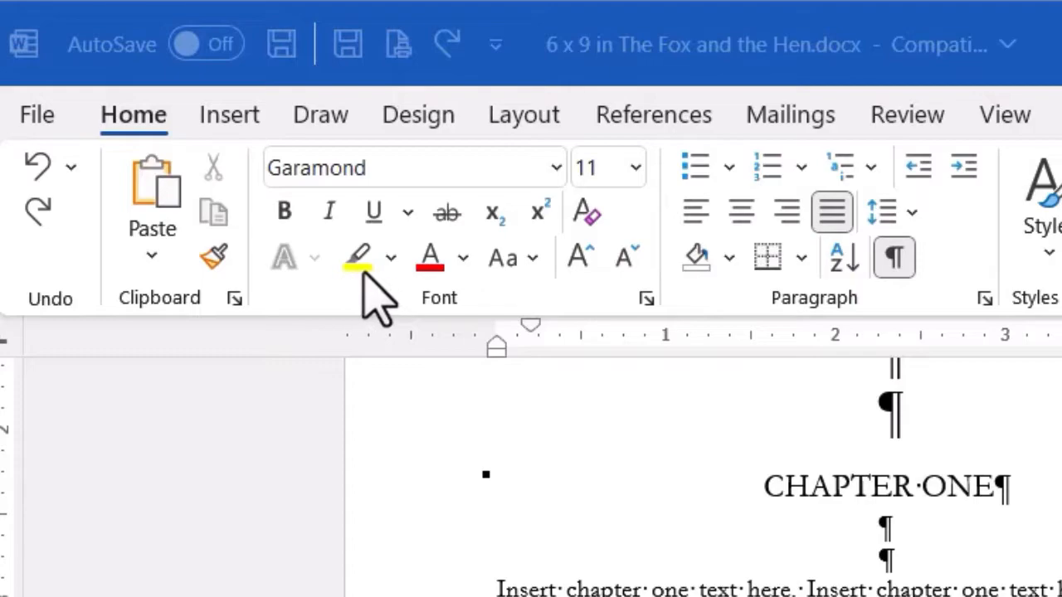
mouse_move(356, 257)
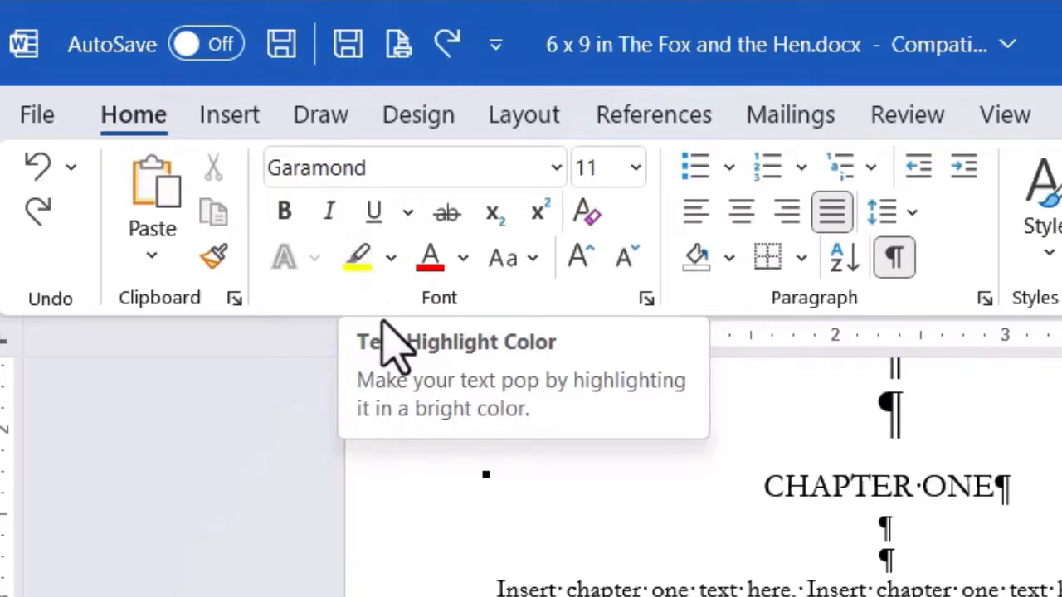
mouse_move(392, 257)
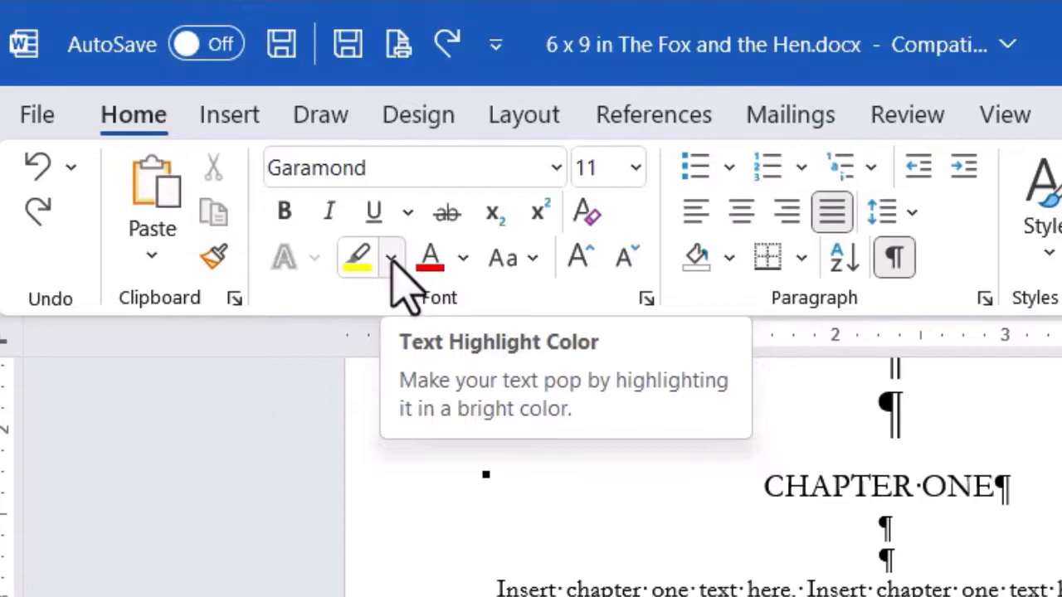
Step: Show the Text Highlight Color palette, with yellow as the current colour
click(395, 257)
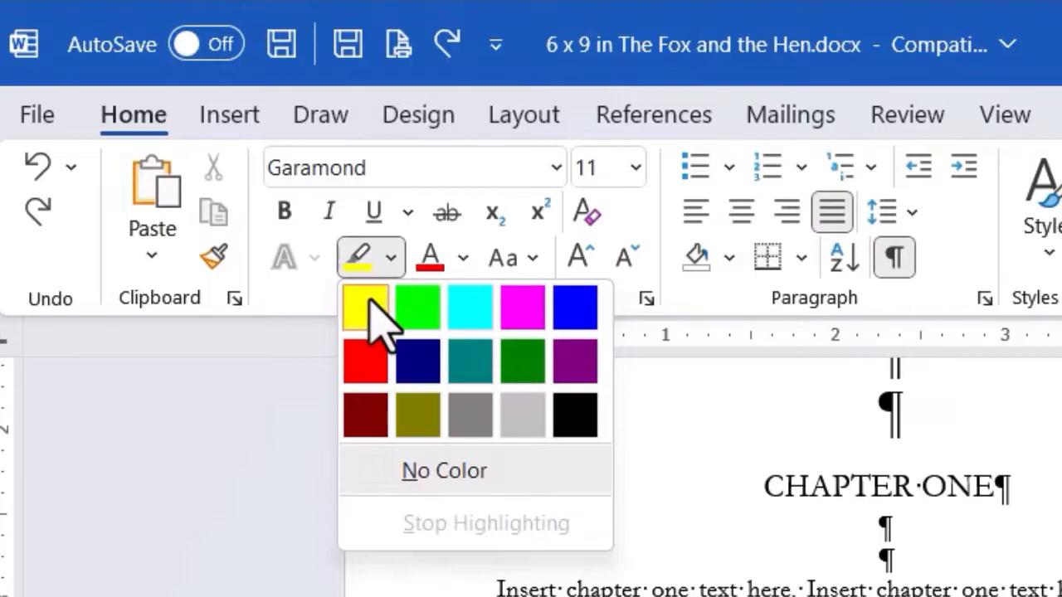
Step: Pick Yellow as the highlighter pen colour
click(363, 306)
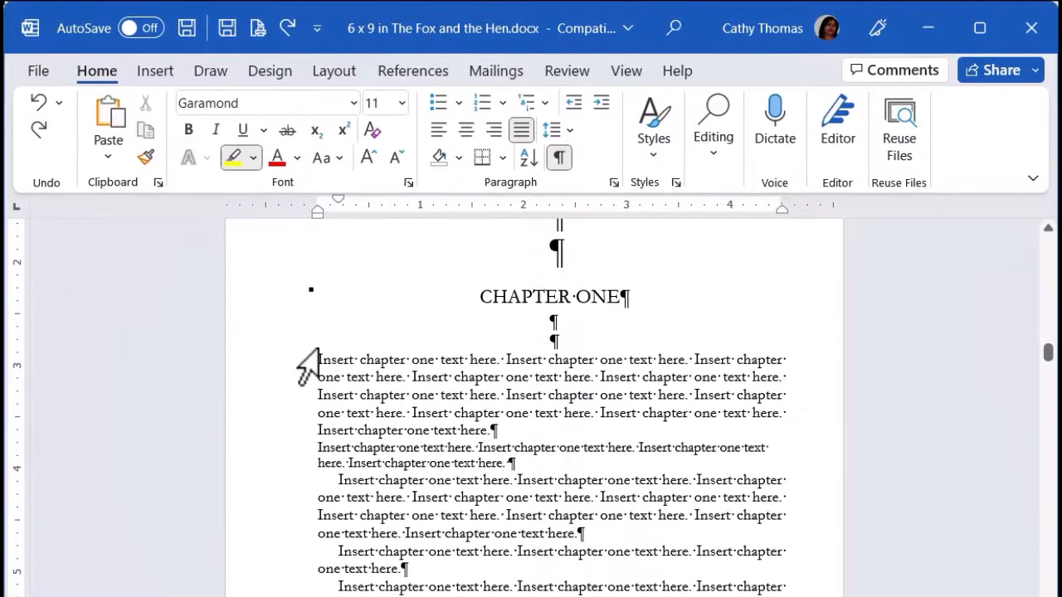
mouse_move(311, 357)
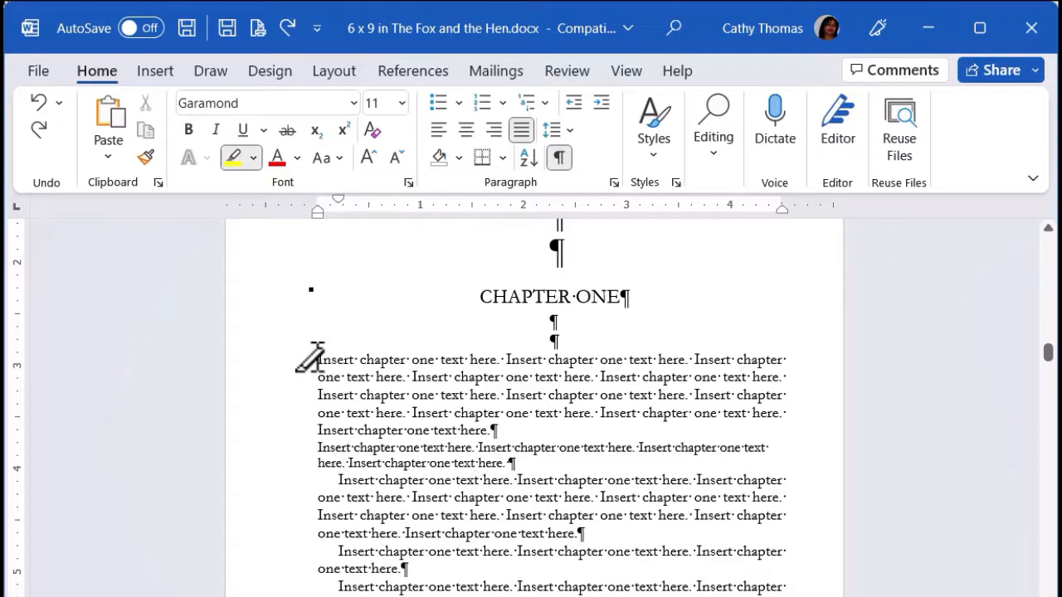
Step: Paint yellow highlighting across the first body paragraph under CHAPTER ONE
drag(318, 359, 427, 394)
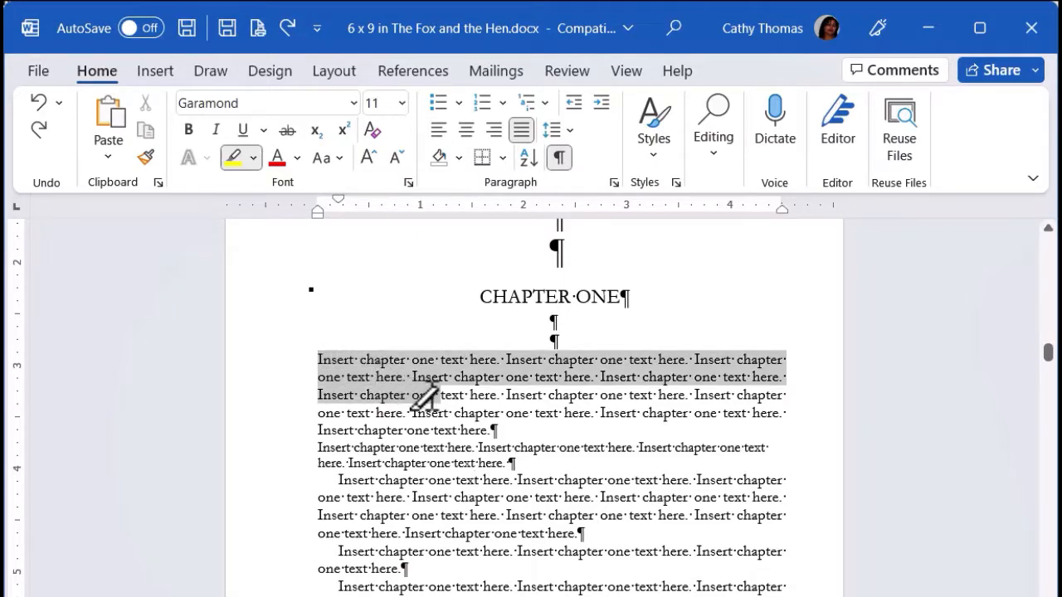
click(234, 158)
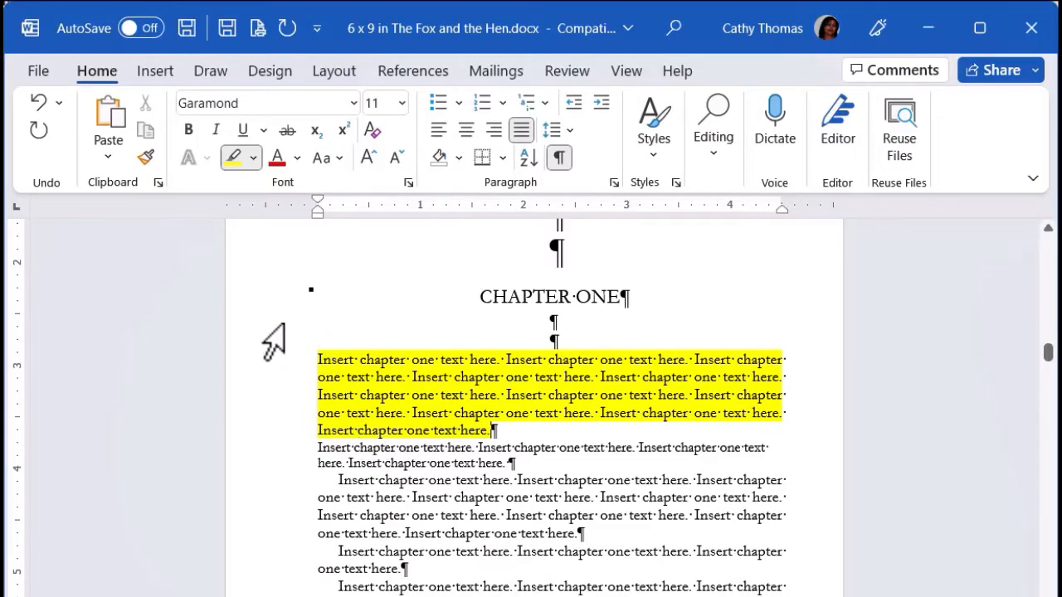
mouse_move(290, 382)
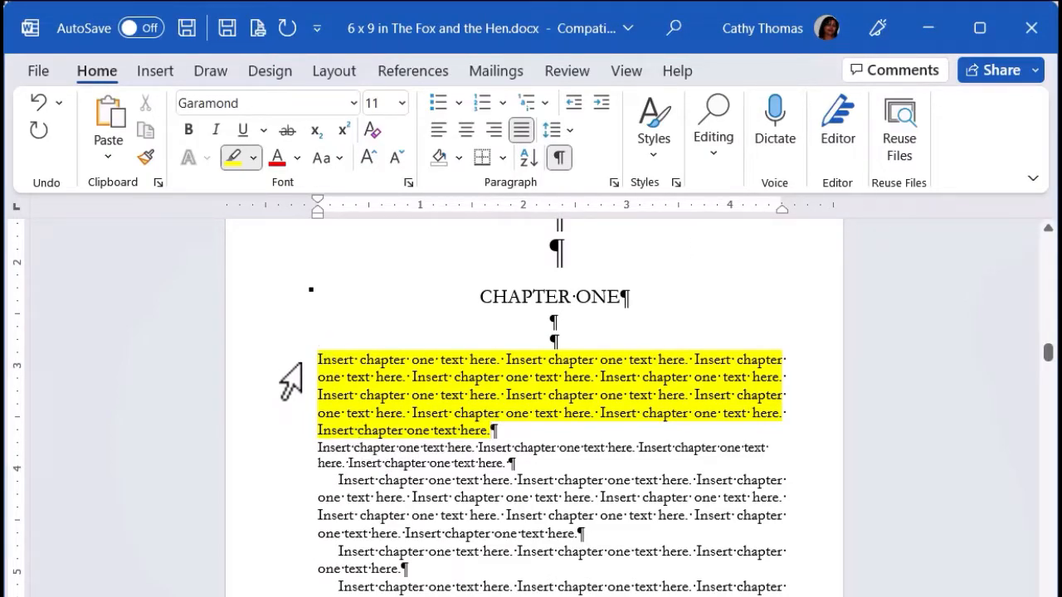
mouse_move(320, 316)
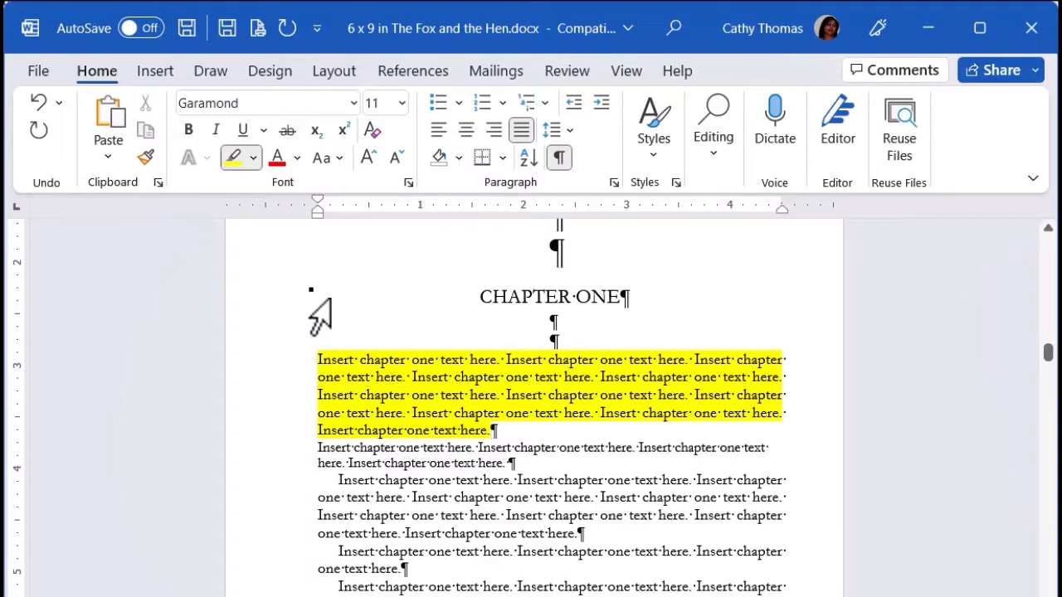
mouse_move(299, 278)
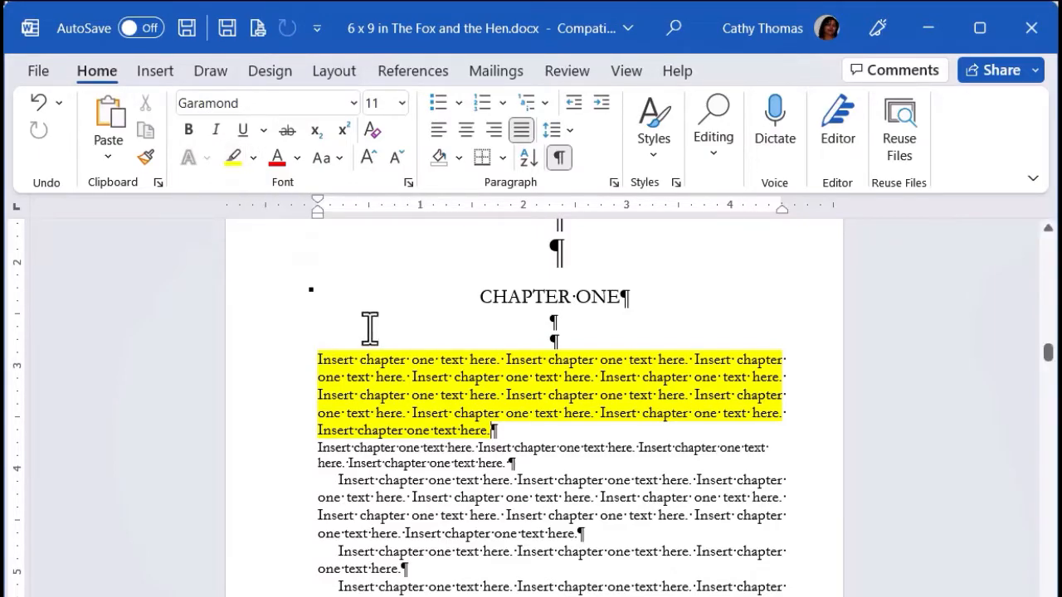
mouse_move(394, 348)
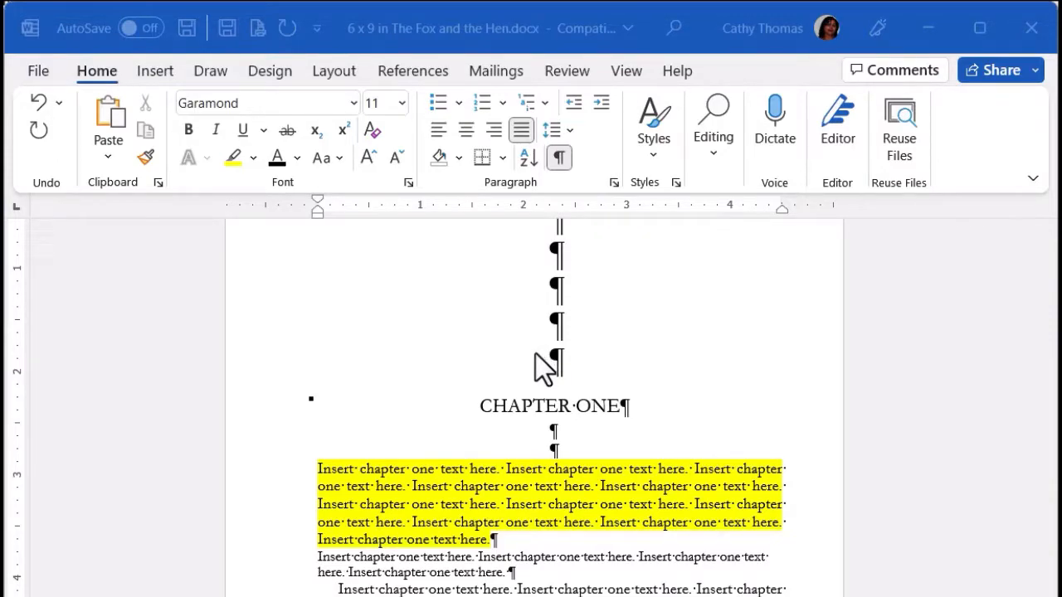
mouse_move(527, 363)
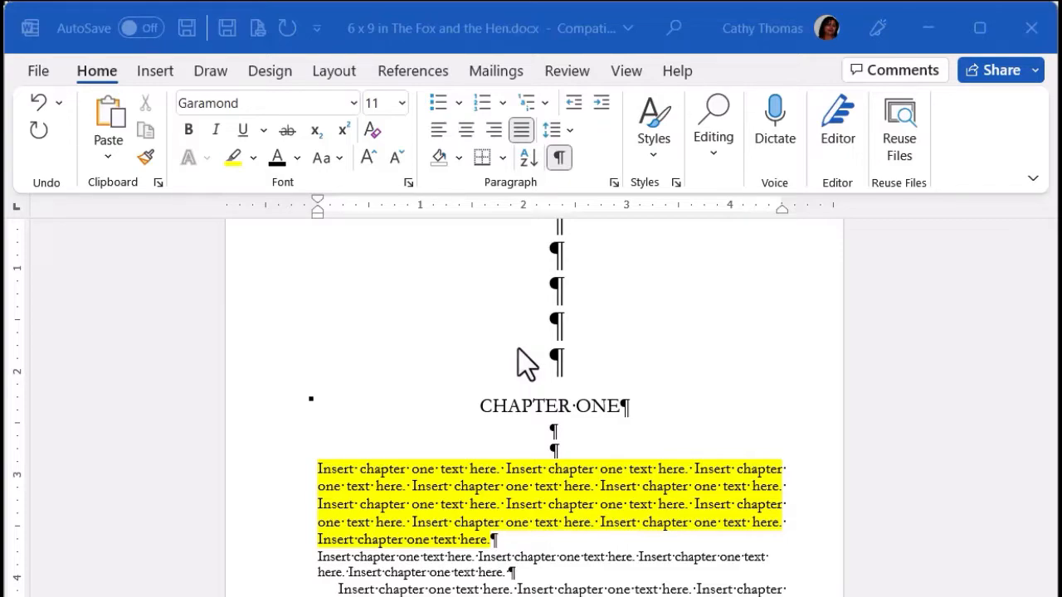
mouse_move(372, 394)
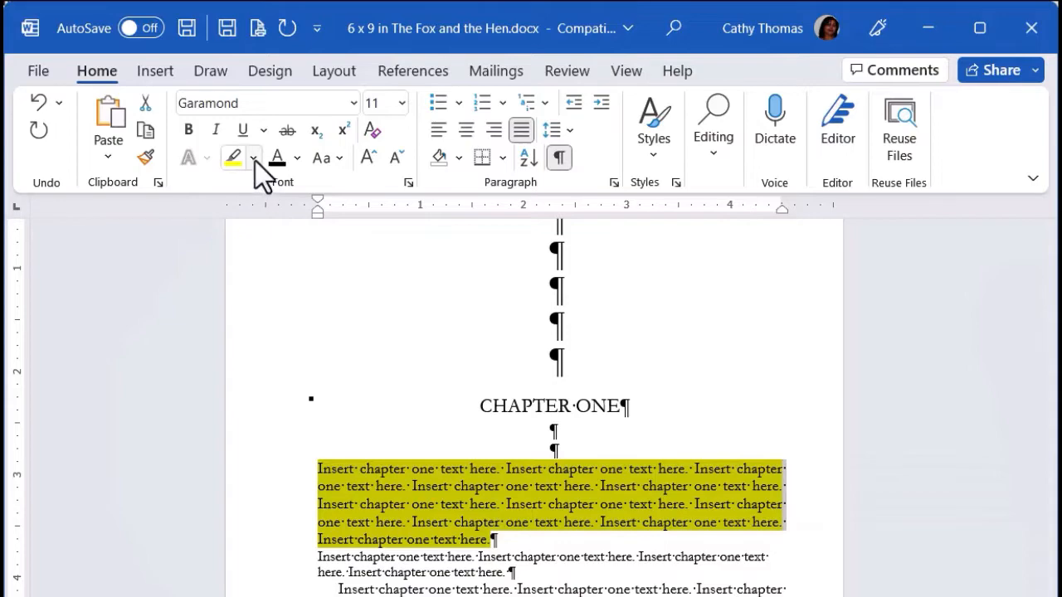
Step: Set the first paragraph's highlight colour to No Color
click(253, 157)
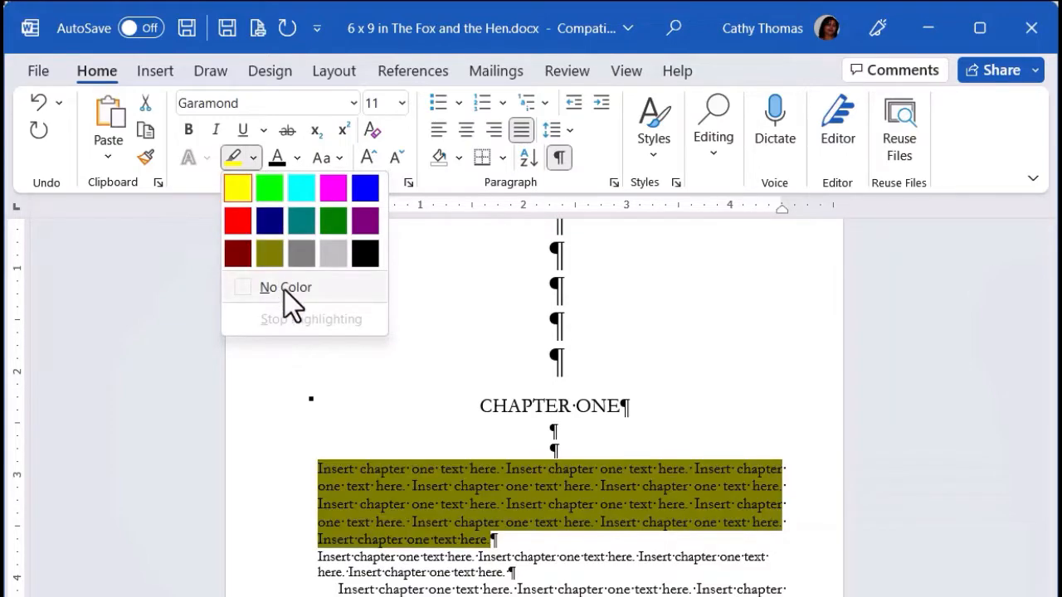
click(285, 287)
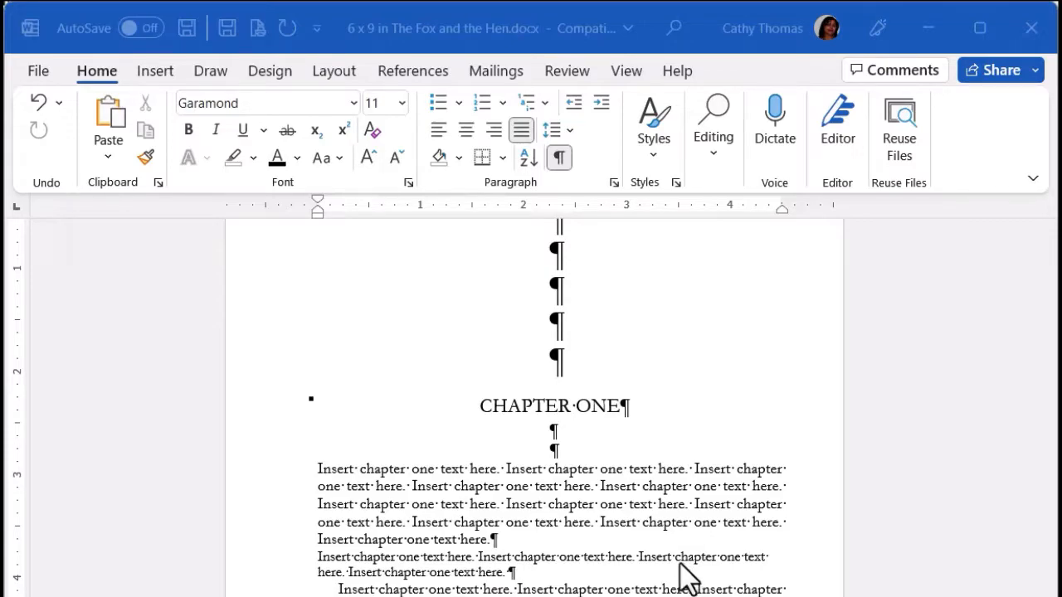
mouse_move(406, 477)
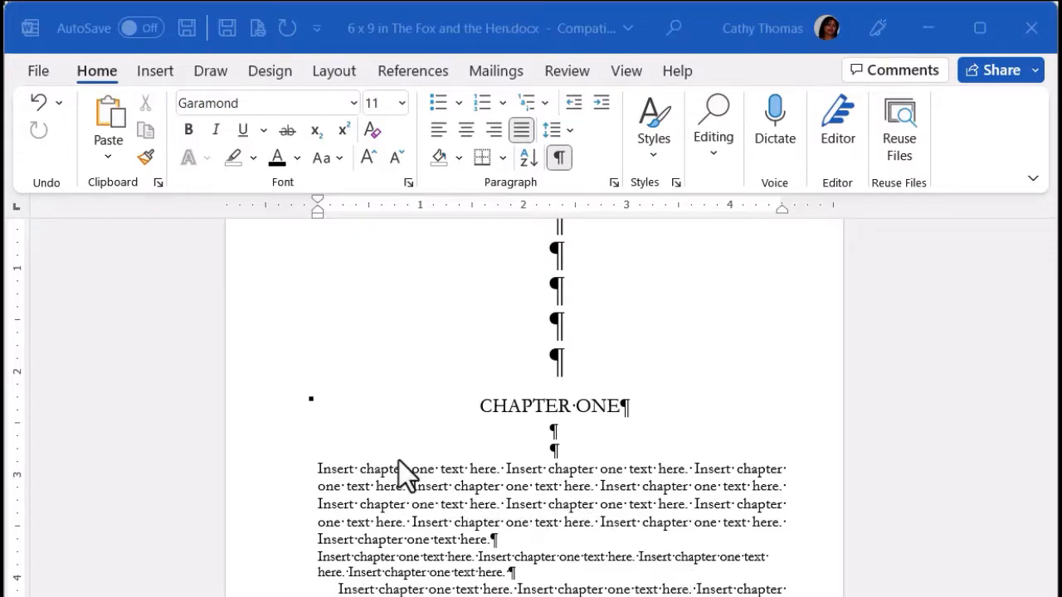
mouse_move(330, 421)
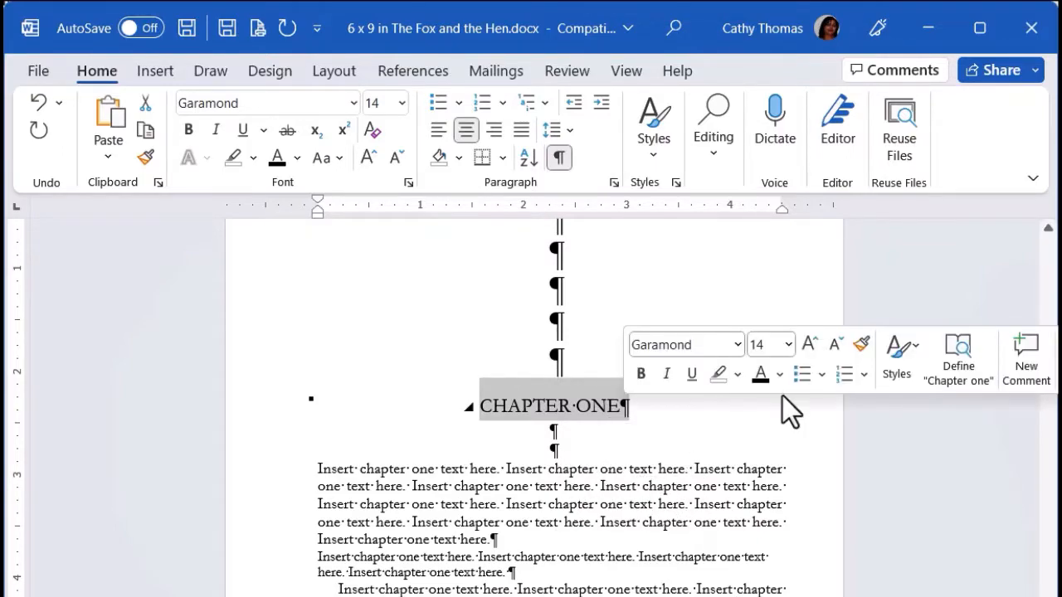
mouse_move(780, 411)
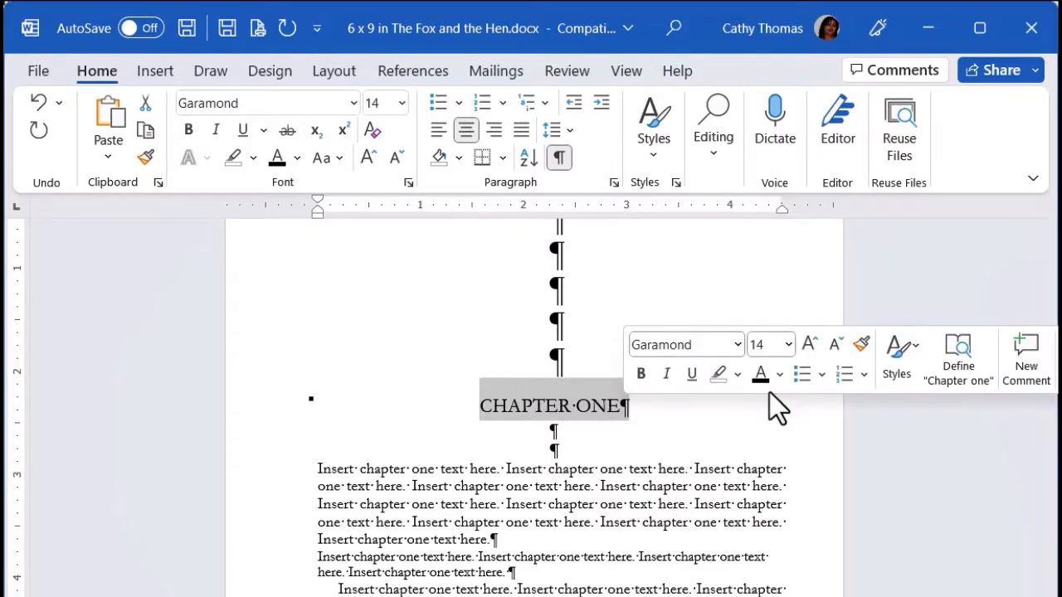
mouse_move(789, 411)
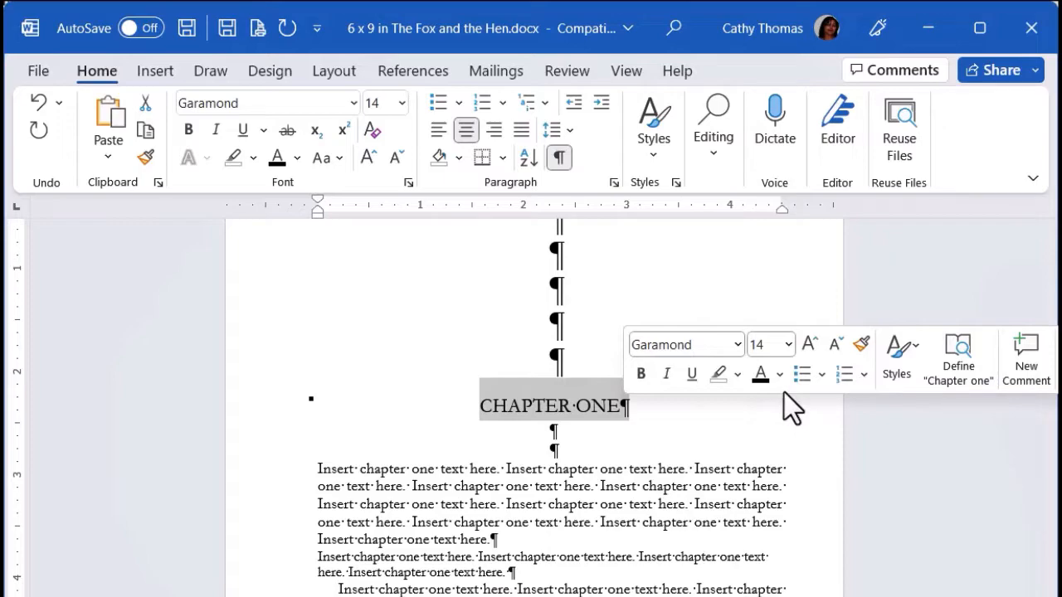
mouse_move(760, 374)
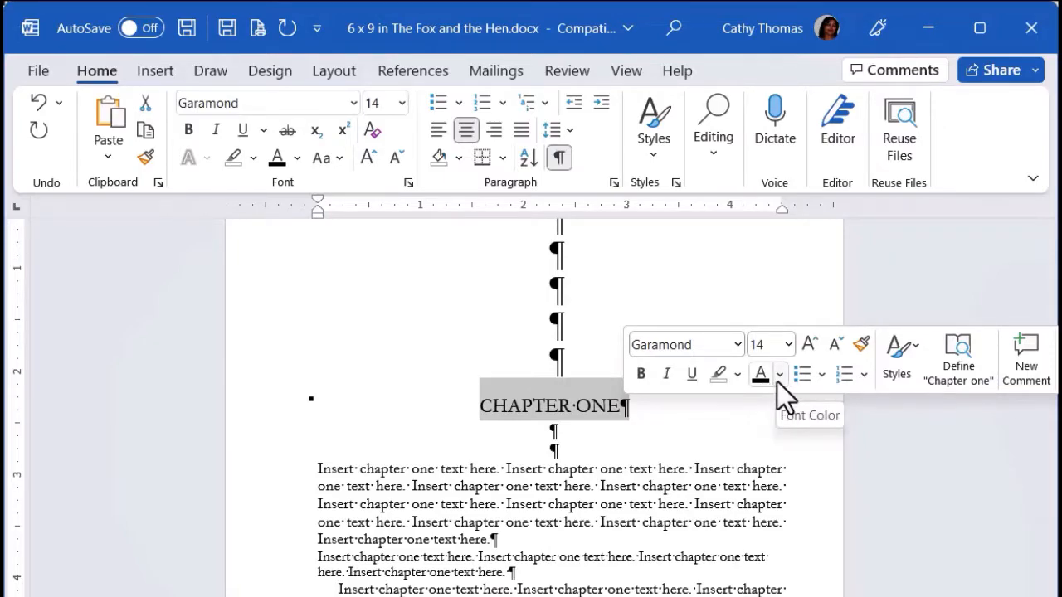
mouse_move(759, 374)
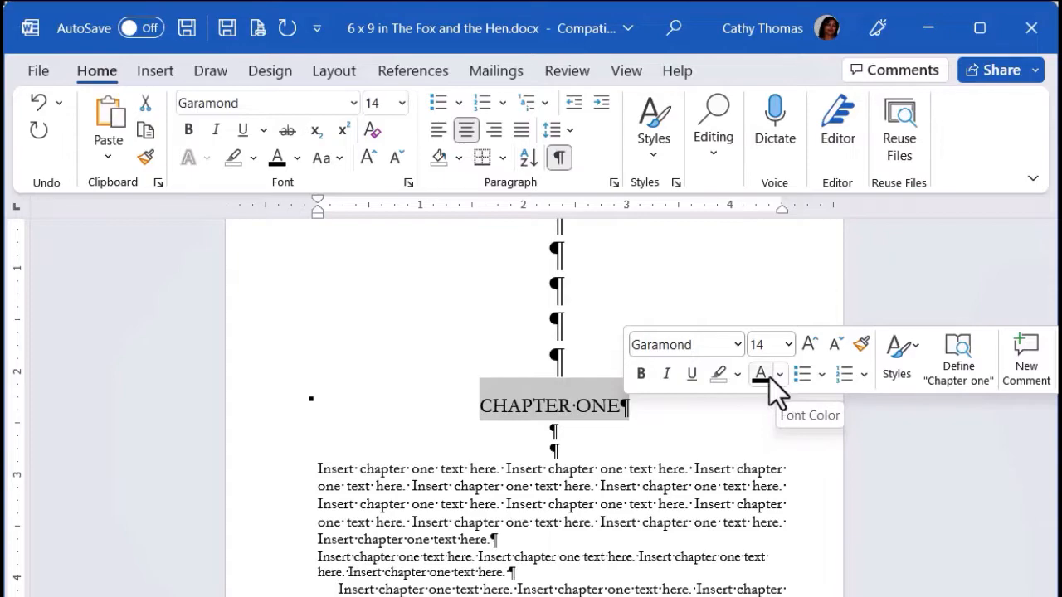
Step: Set the bold, italic, underlined CHAPTER ONE heading to Calibri at 22 point
click(779, 374)
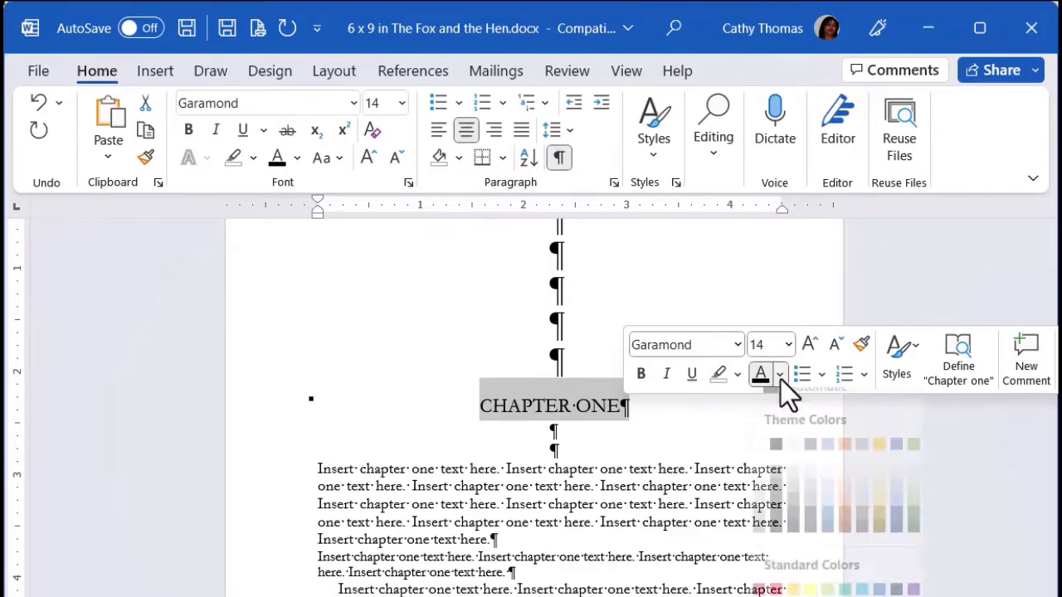
click(779, 374)
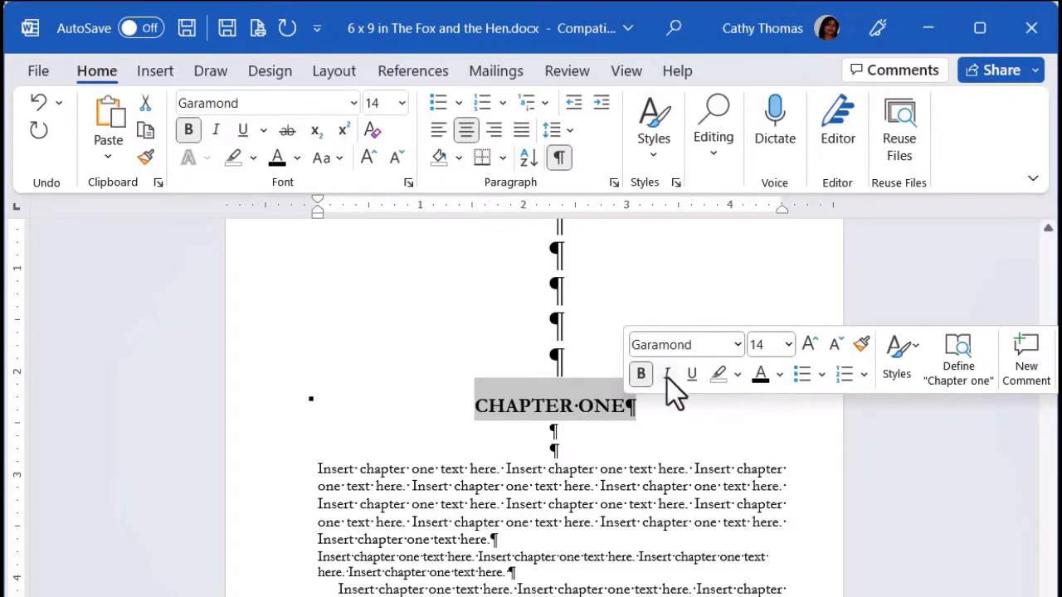
click(667, 374)
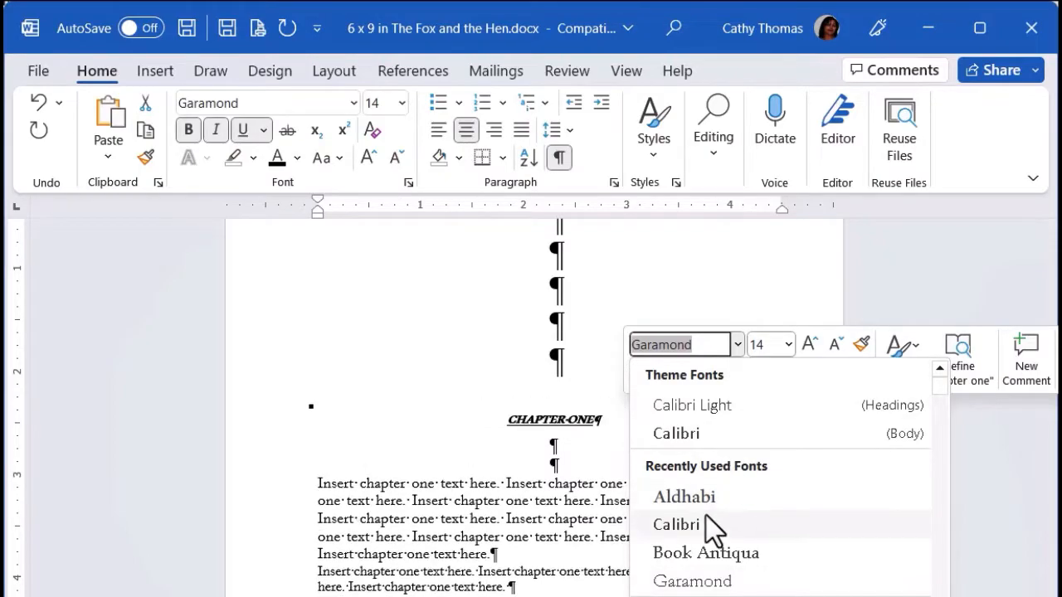
click(676, 524)
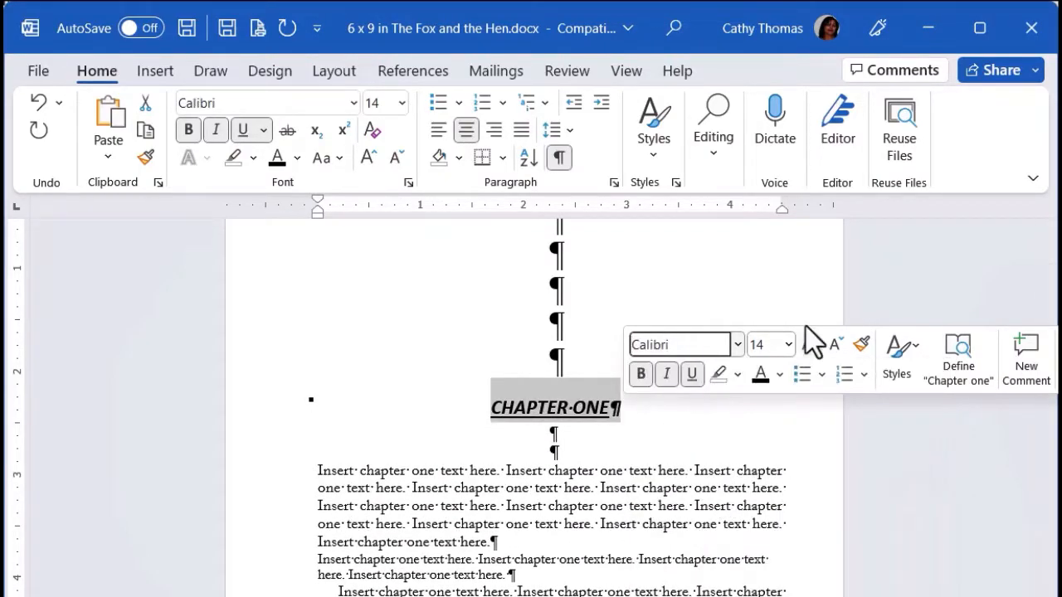
mouse_move(786, 344)
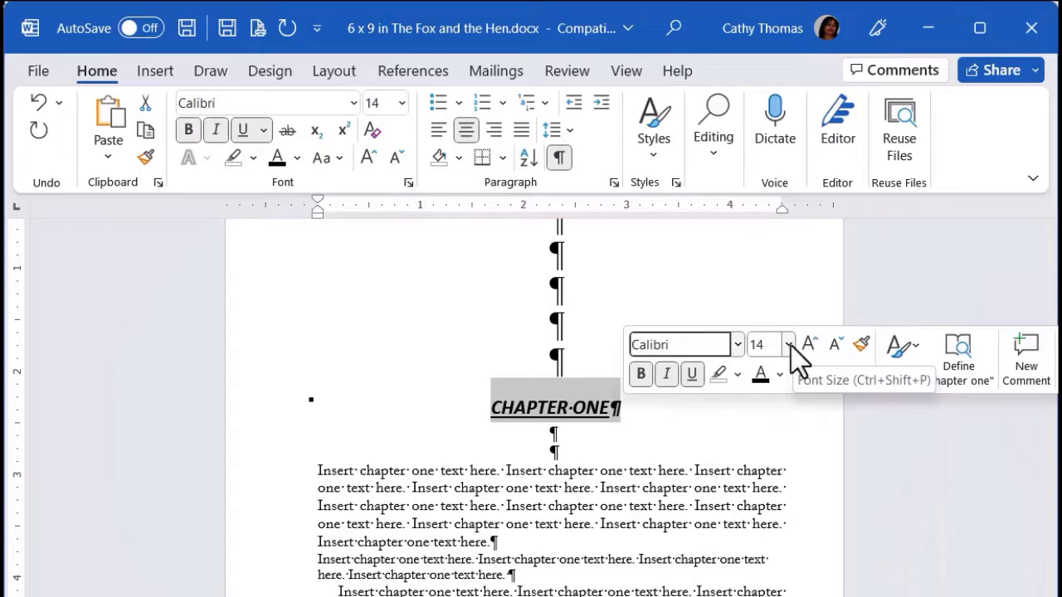
click(780, 344)
text(22)
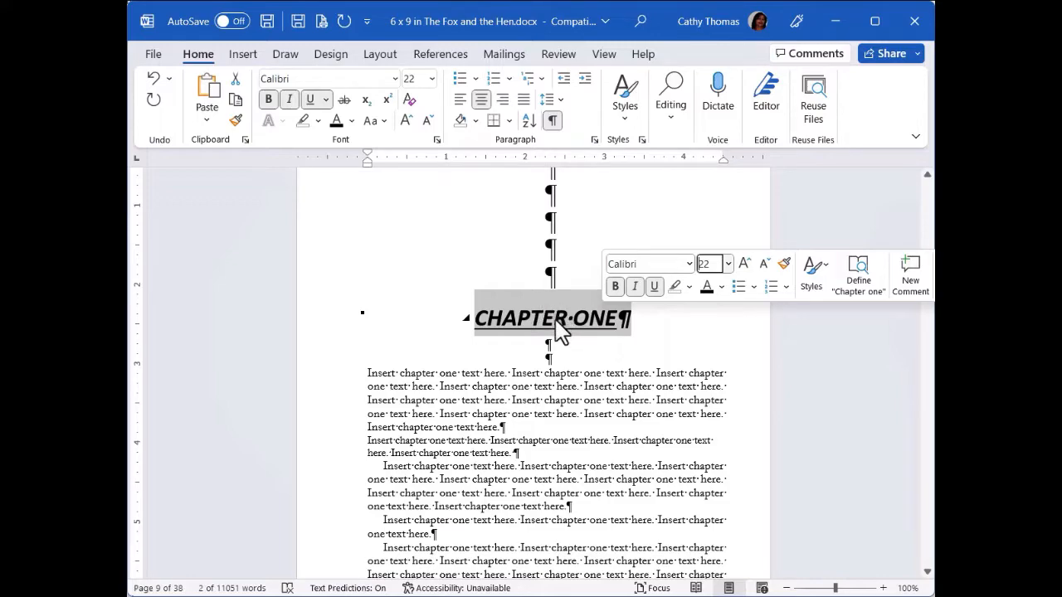
mouse_move(585, 363)
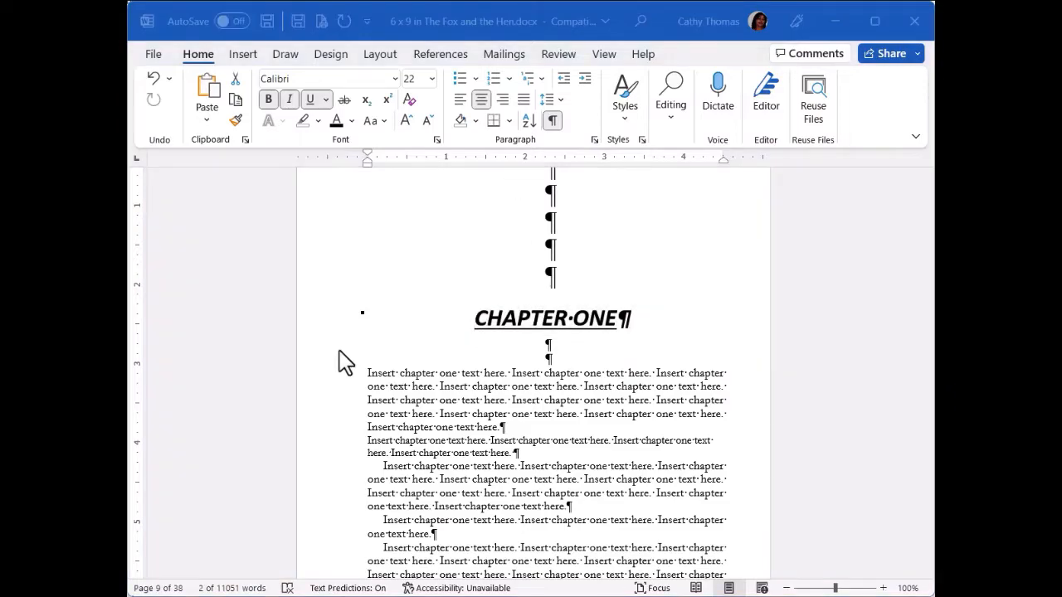
mouse_move(355, 364)
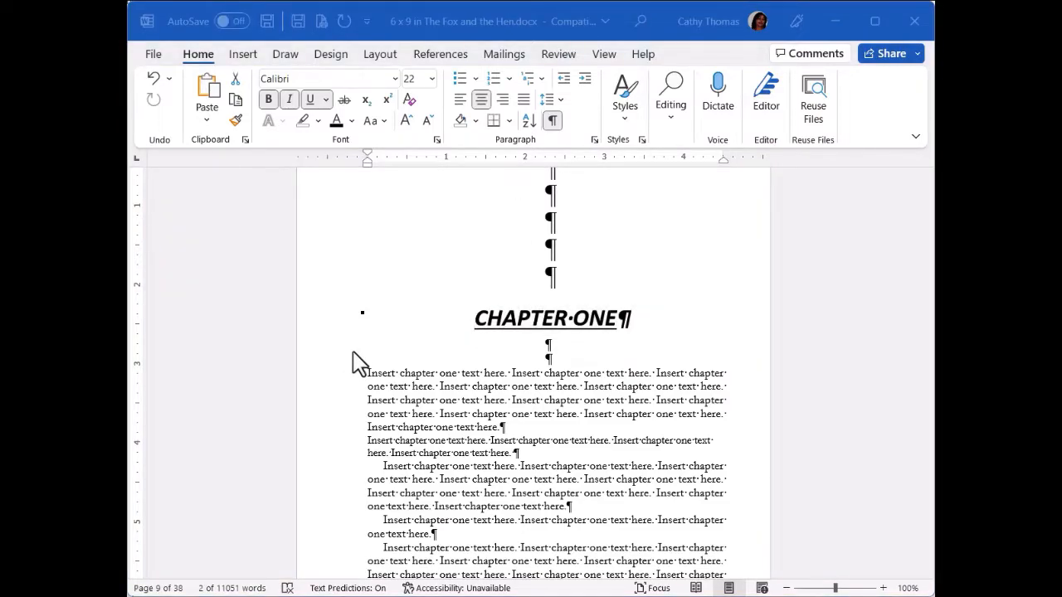
mouse_move(363, 384)
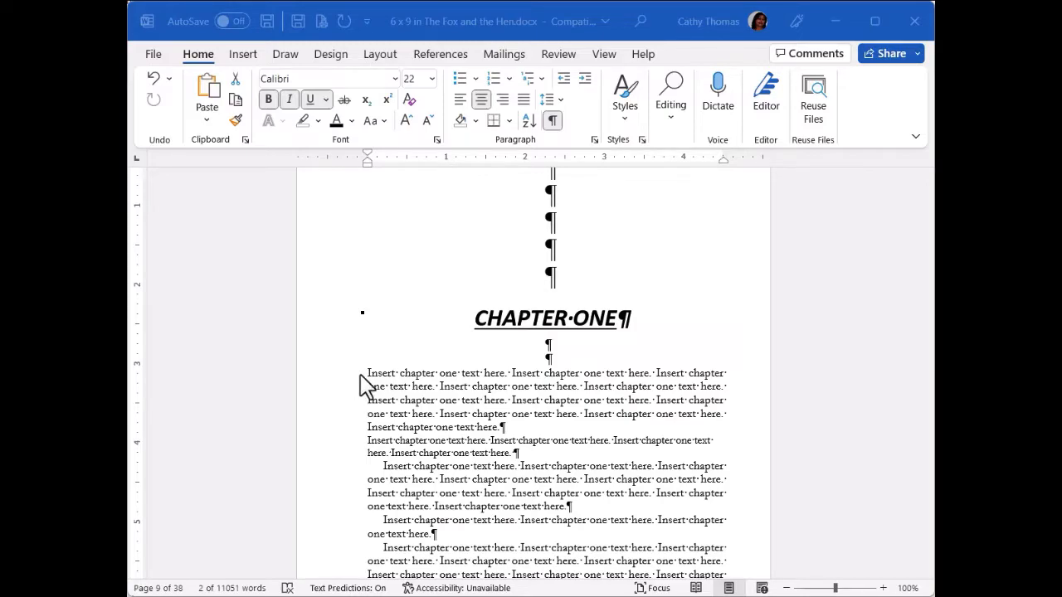
mouse_move(444, 444)
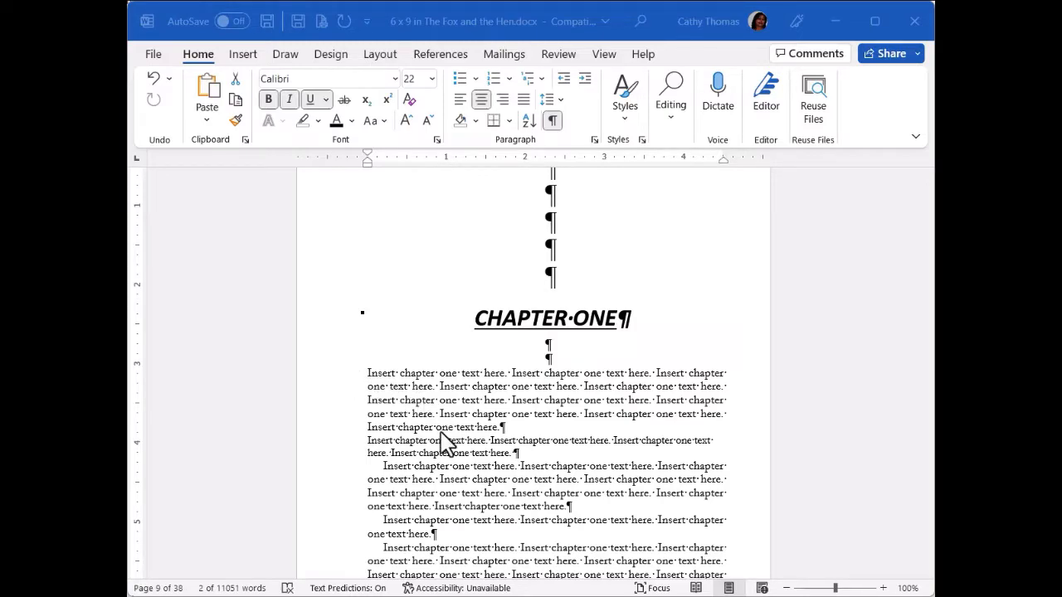
triple_click(552, 318)
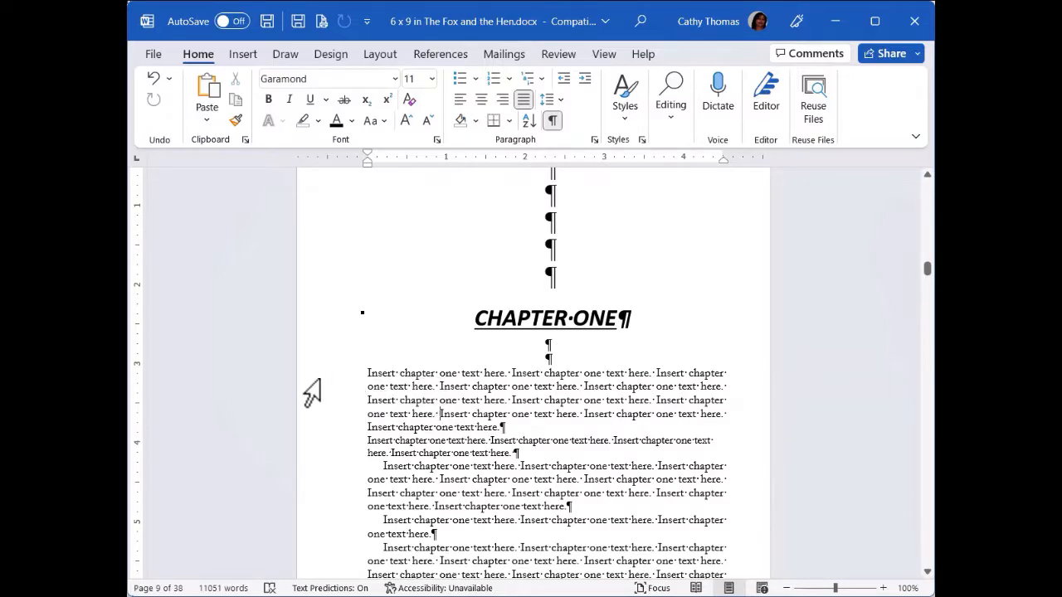
mouse_move(318, 396)
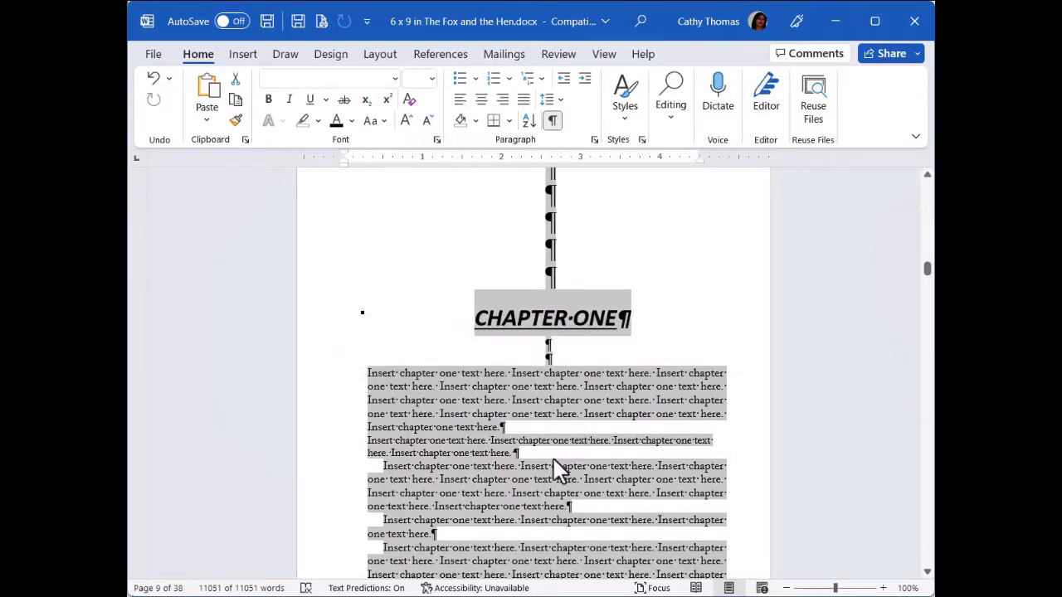
mouse_move(485, 410)
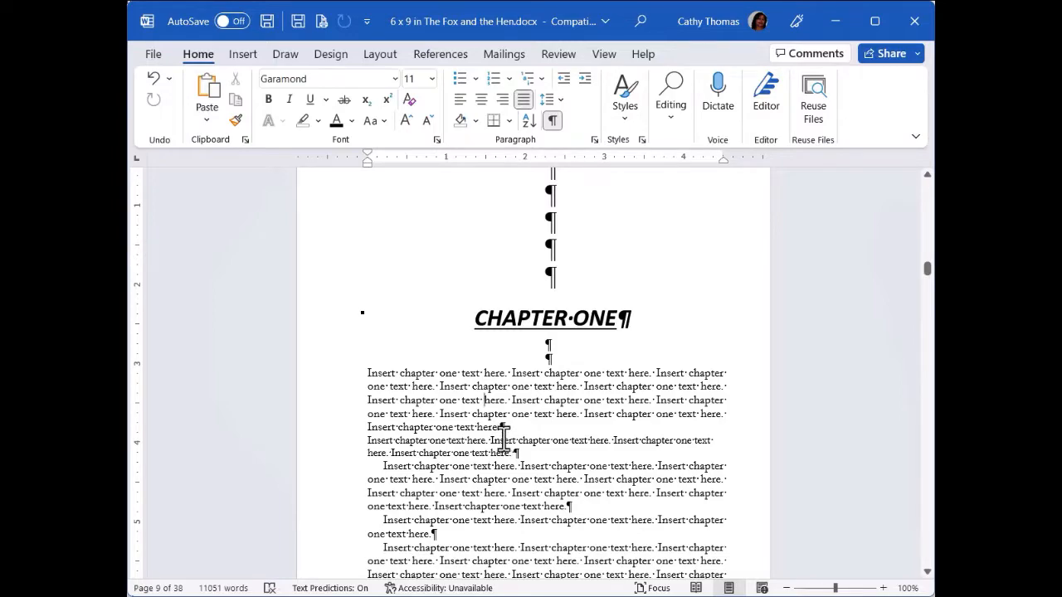
Step: Select the entire document with Ctrl+A and scroll down through it
key(ctrl+a)
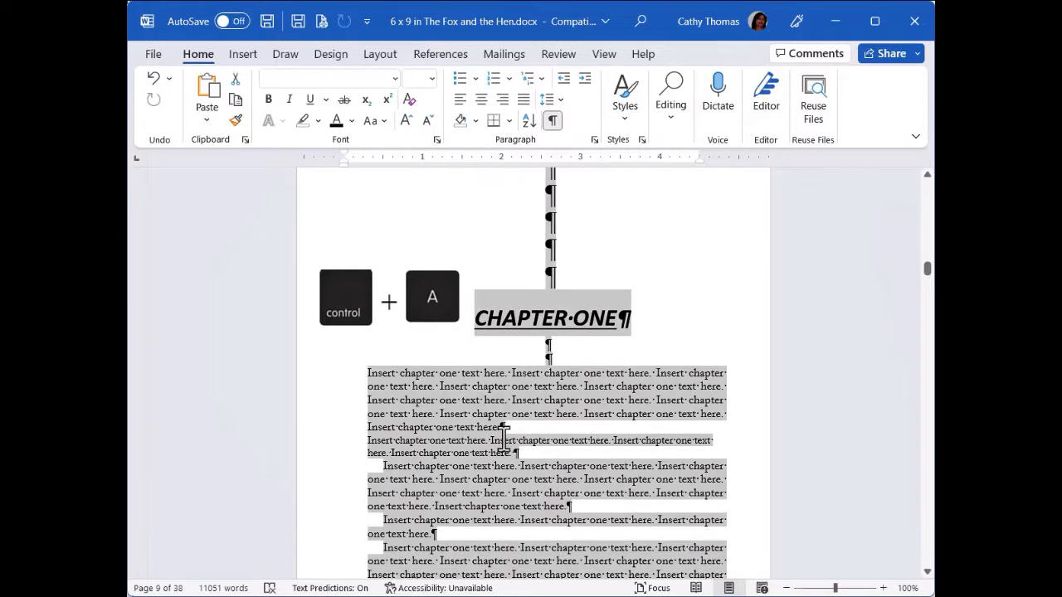
key(ctrl+a)
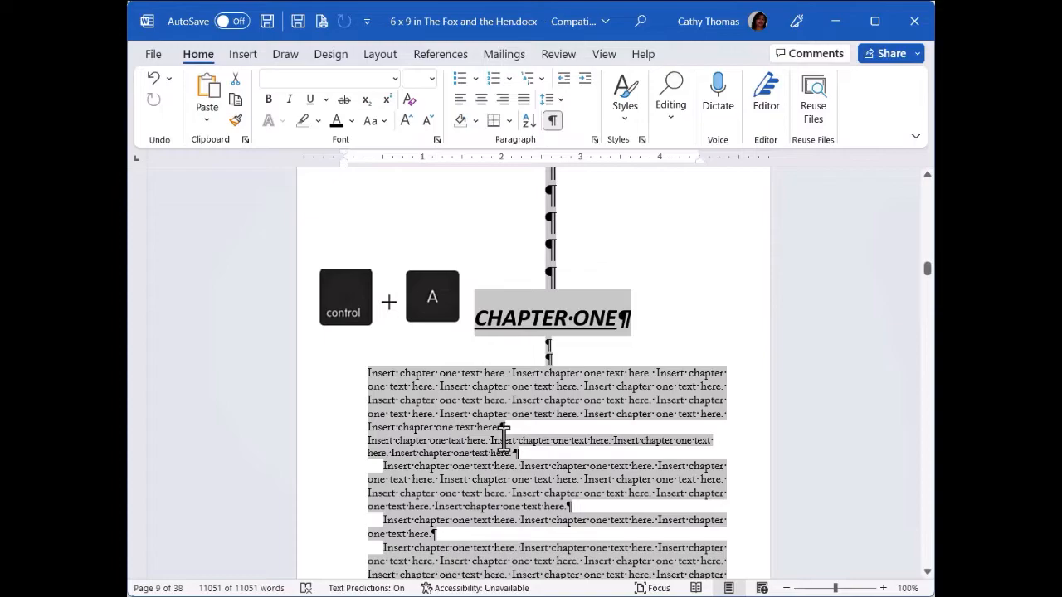
scroll(down, 3)
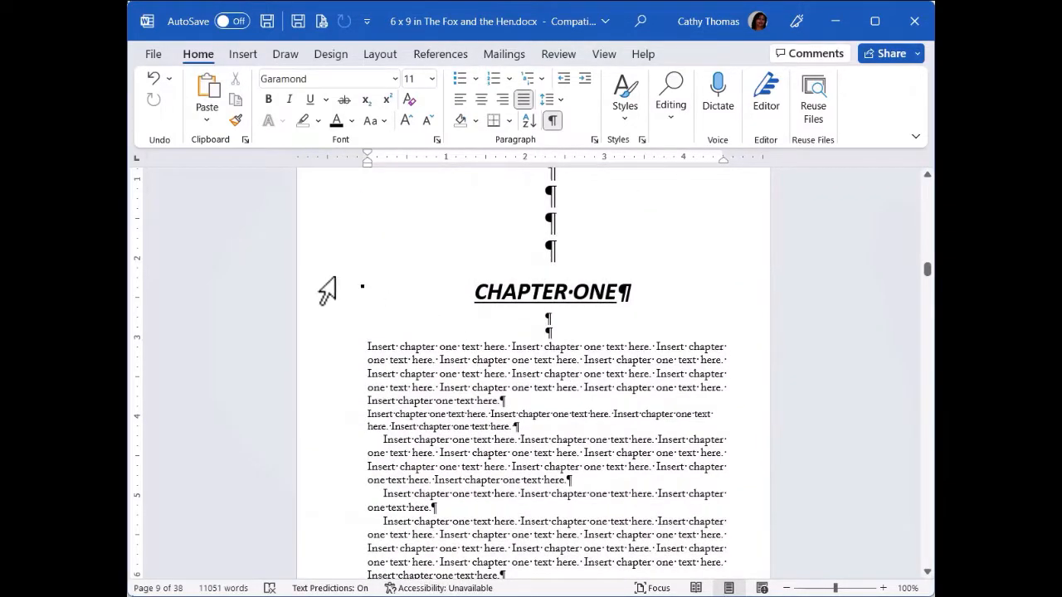
mouse_move(195, 290)
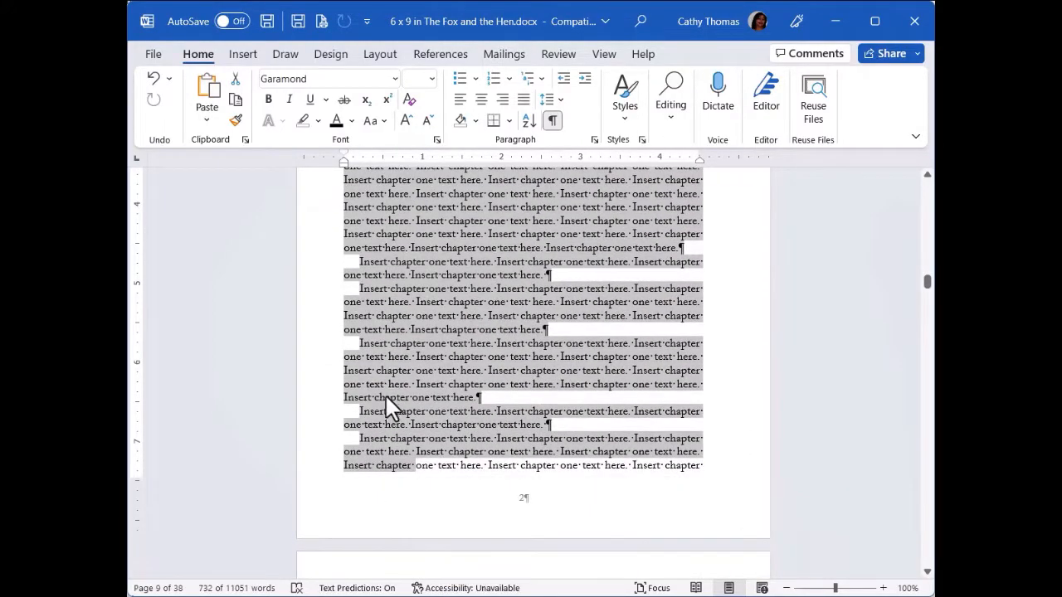
scroll(down, 3)
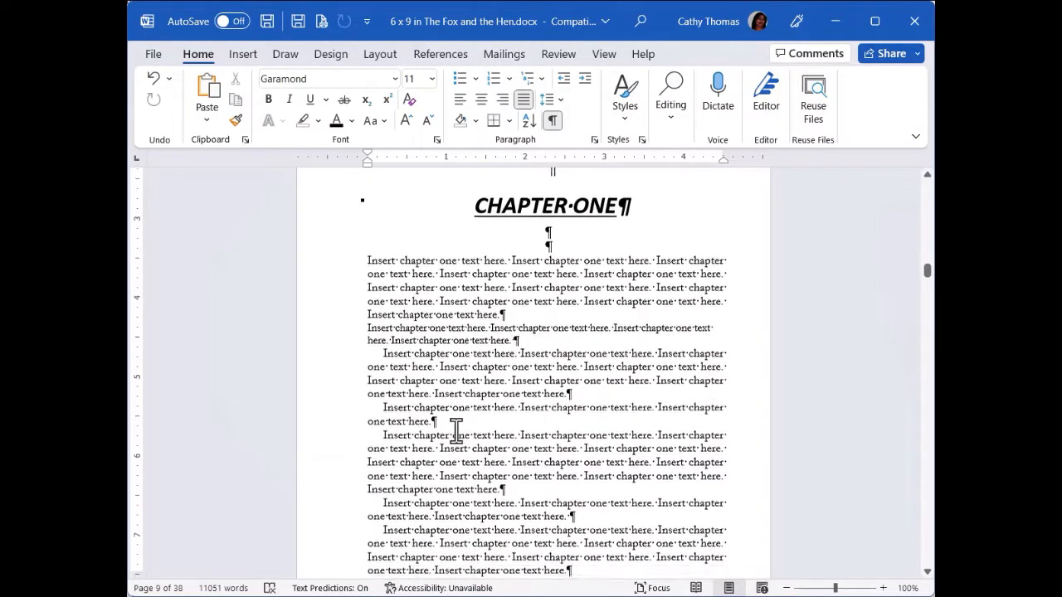
scroll(down, 3)
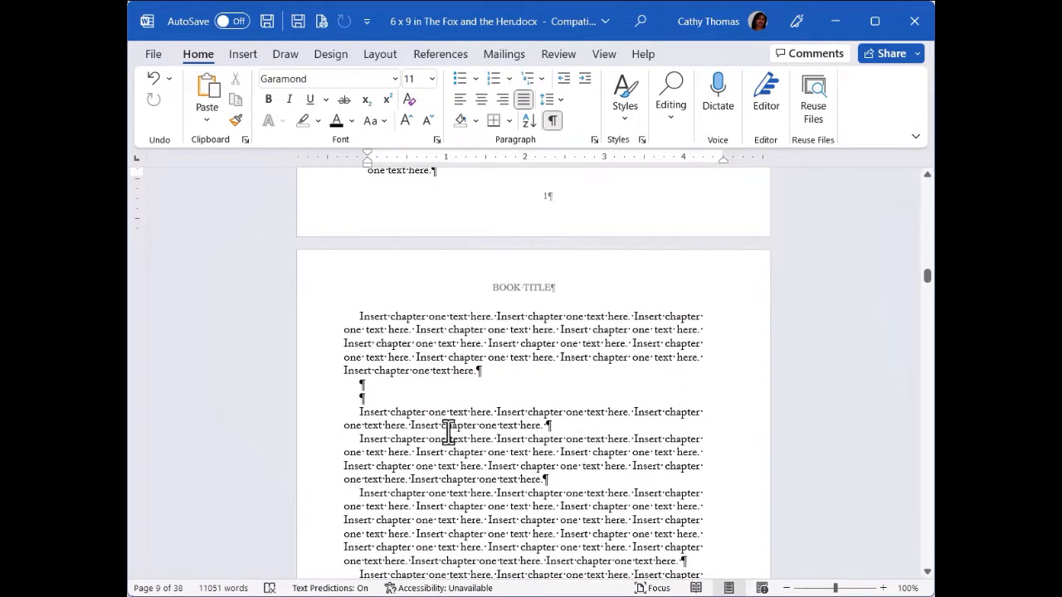
mouse_move(477, 452)
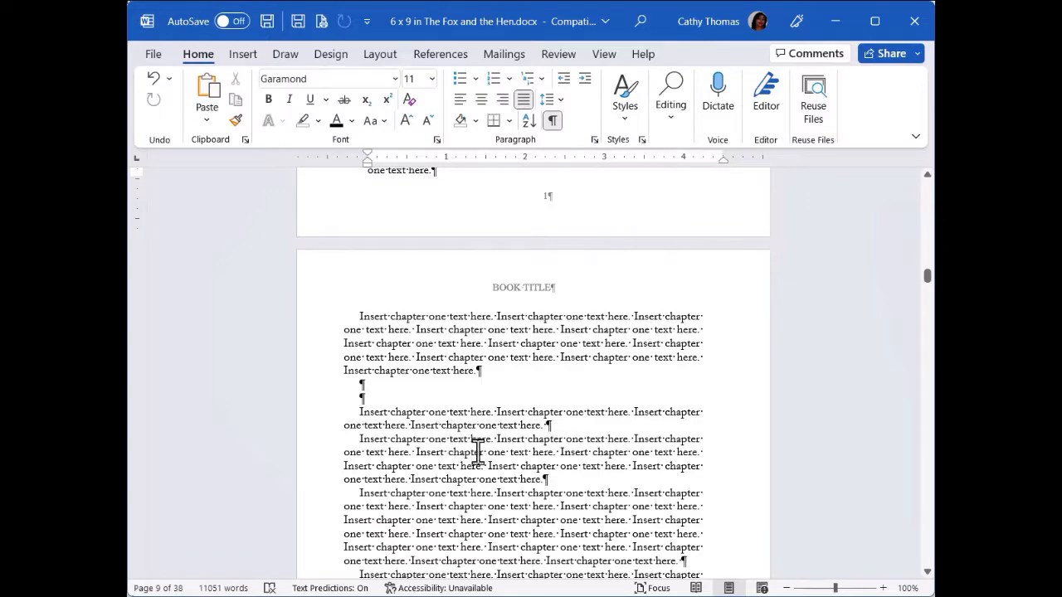
Step: Select the chapter text from the first paragraph onto the following page with Shift+click
click(549, 481)
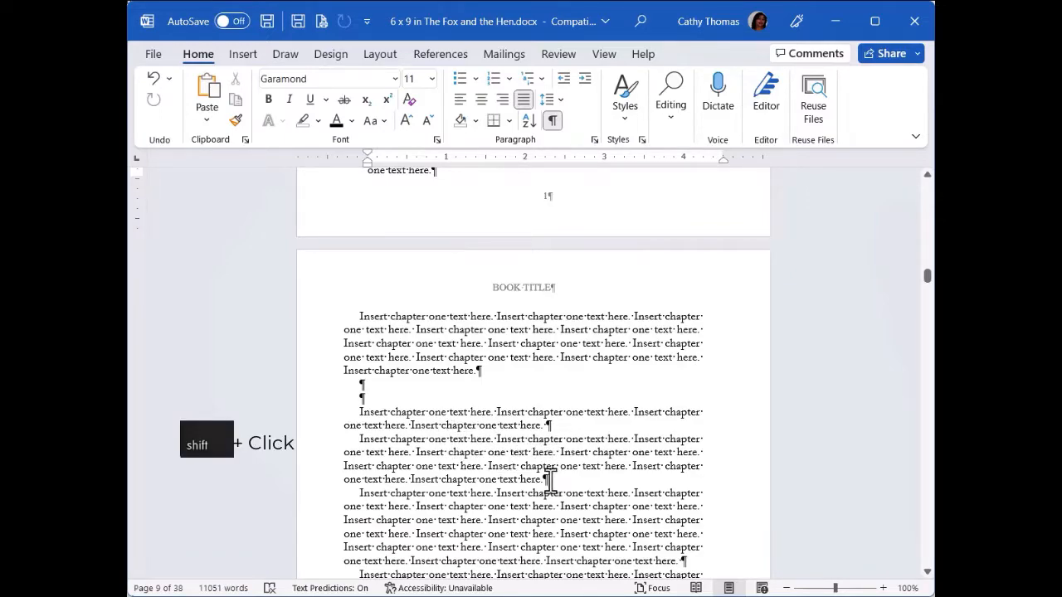
click(548, 479)
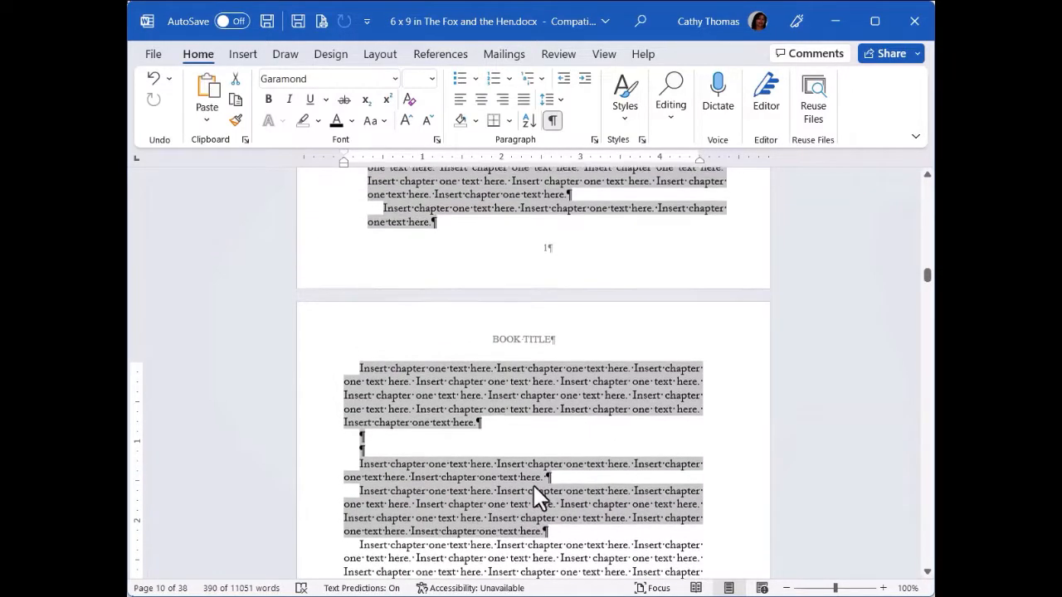
scroll(down, 3)
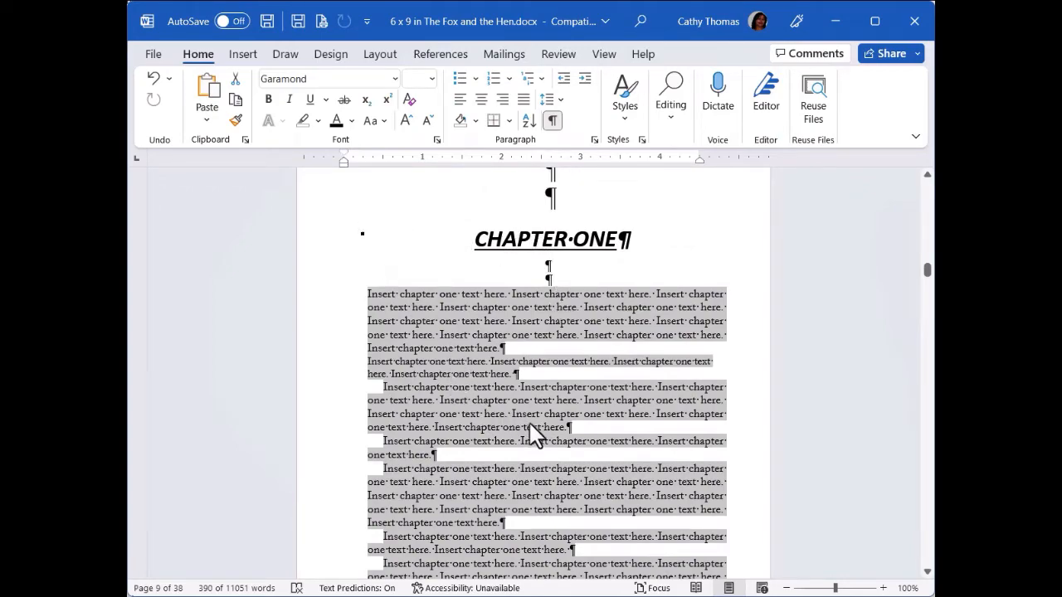
mouse_move(490, 404)
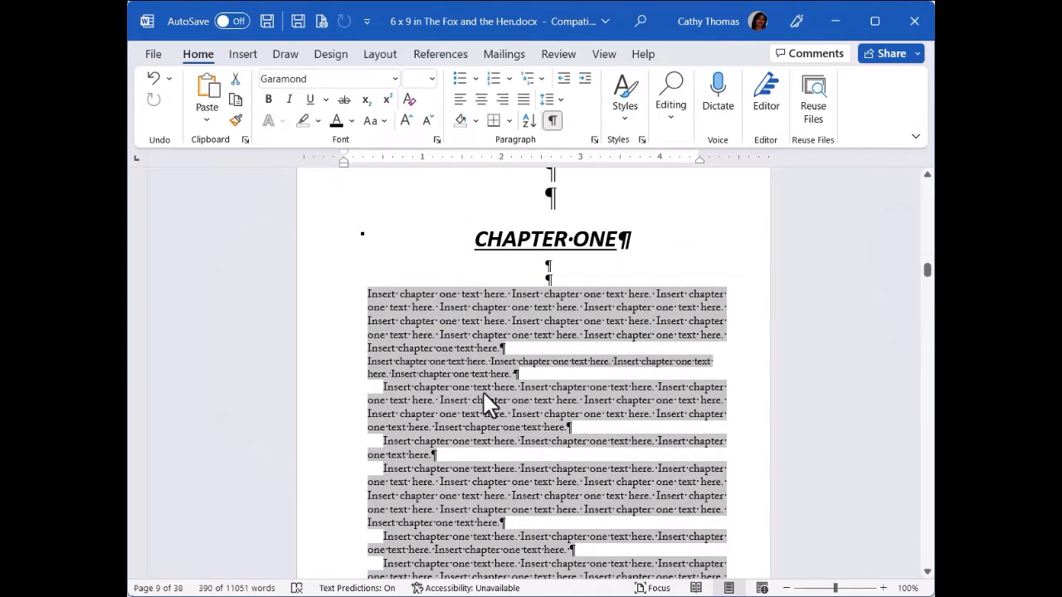
mouse_move(461, 369)
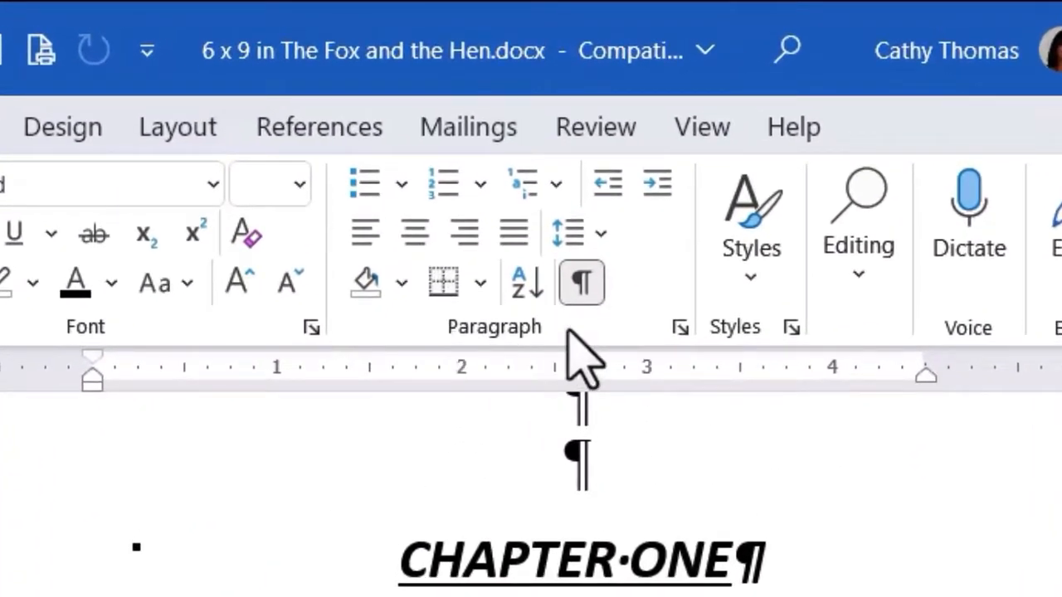
mouse_move(565, 357)
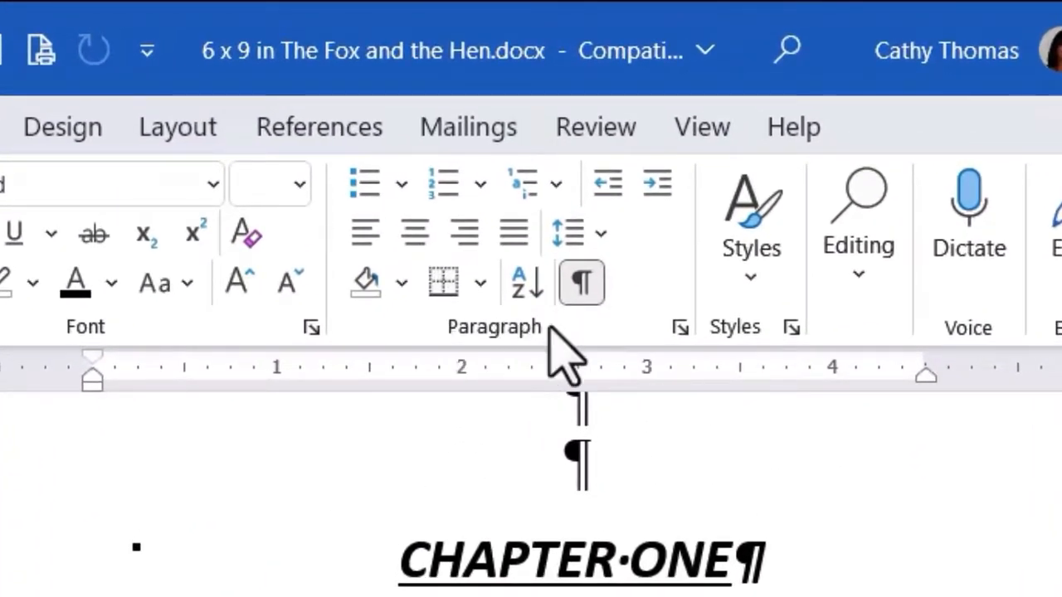
mouse_move(581, 356)
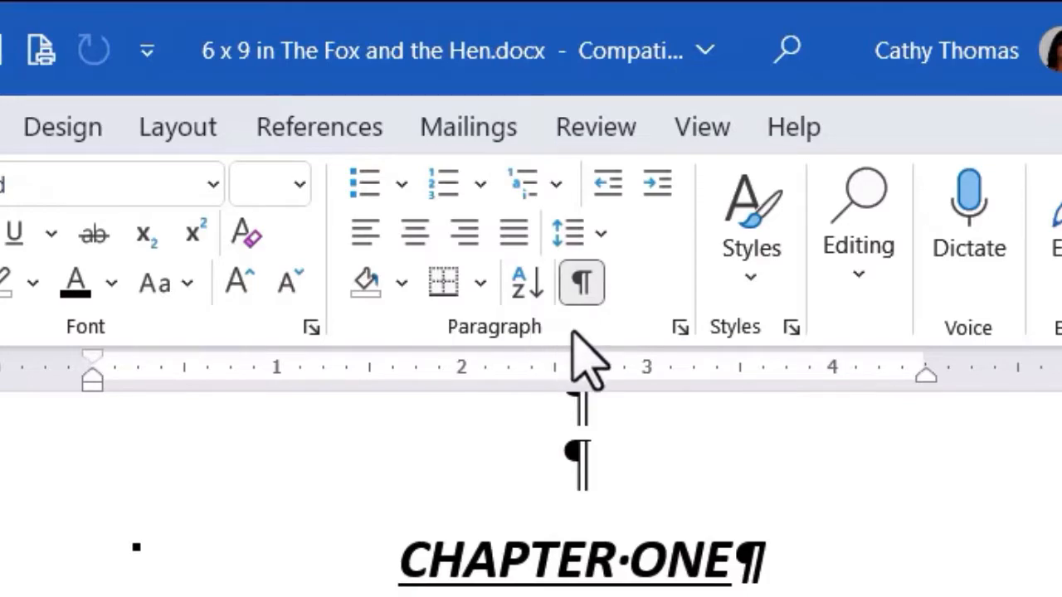
mouse_move(580, 282)
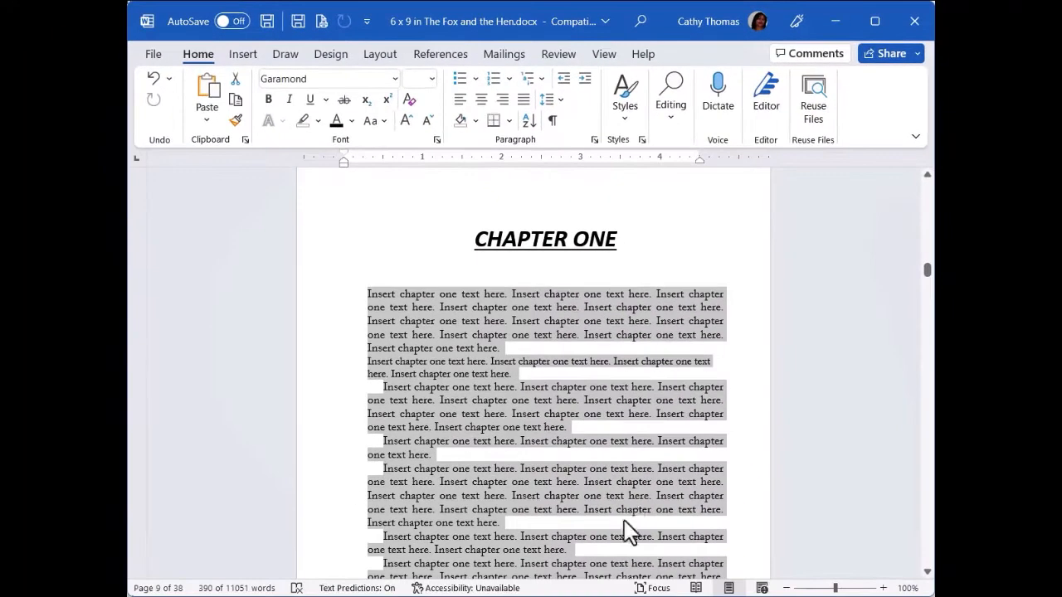
mouse_move(580, 385)
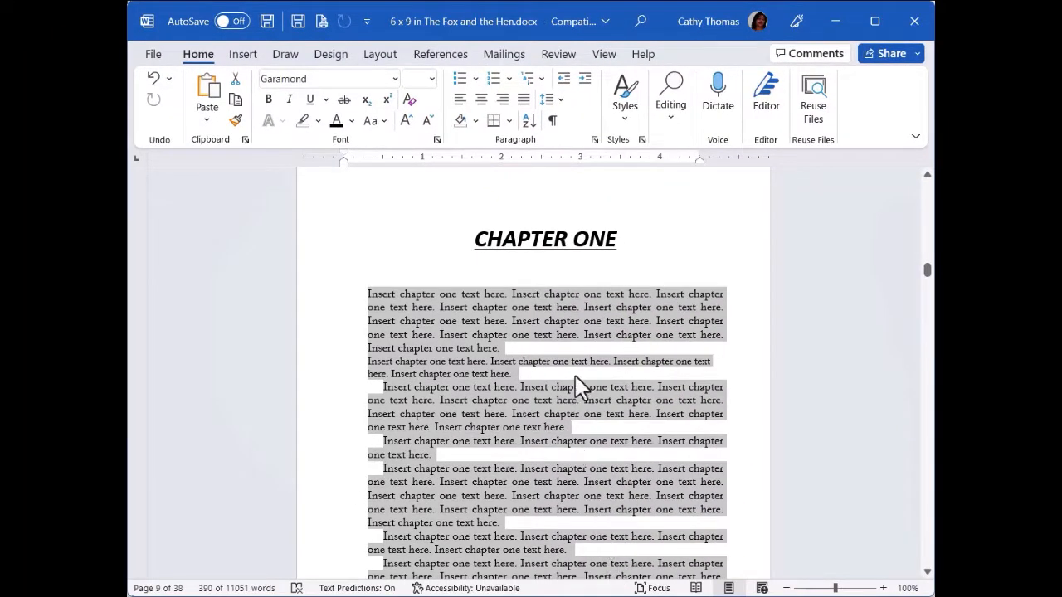
click(552, 120)
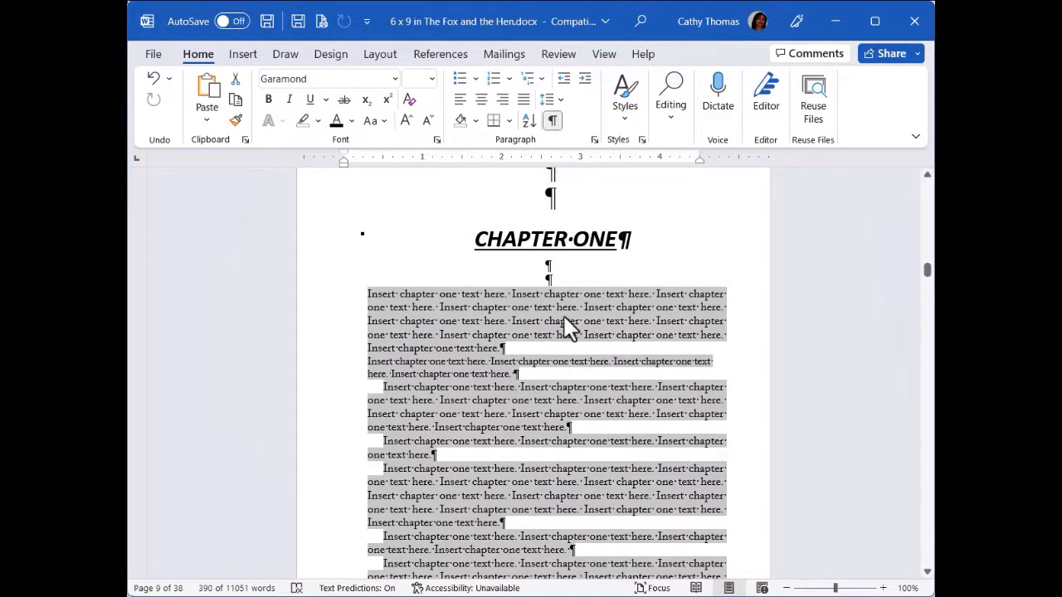
mouse_move(570, 589)
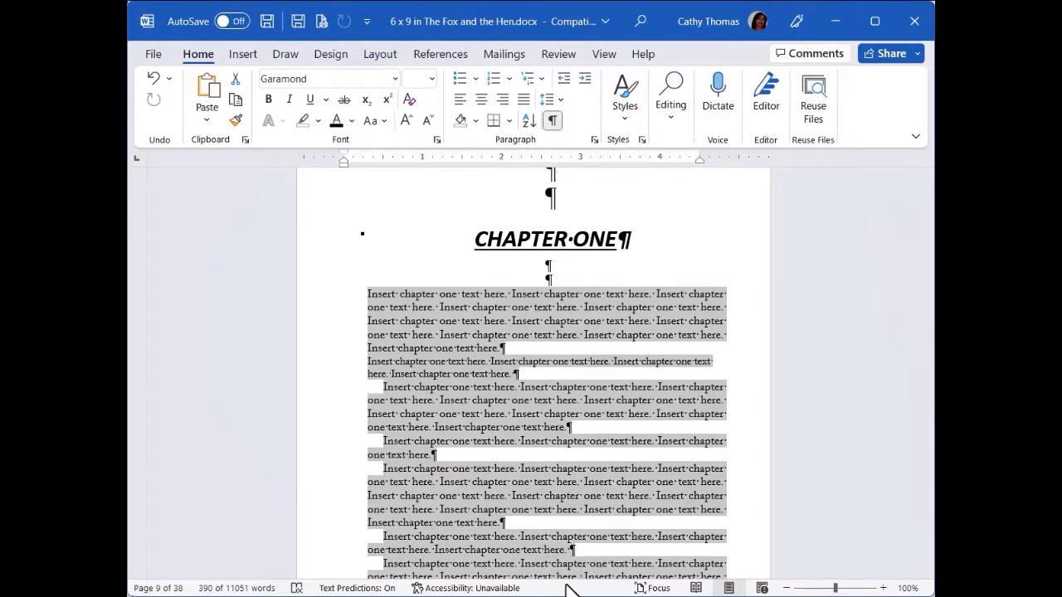